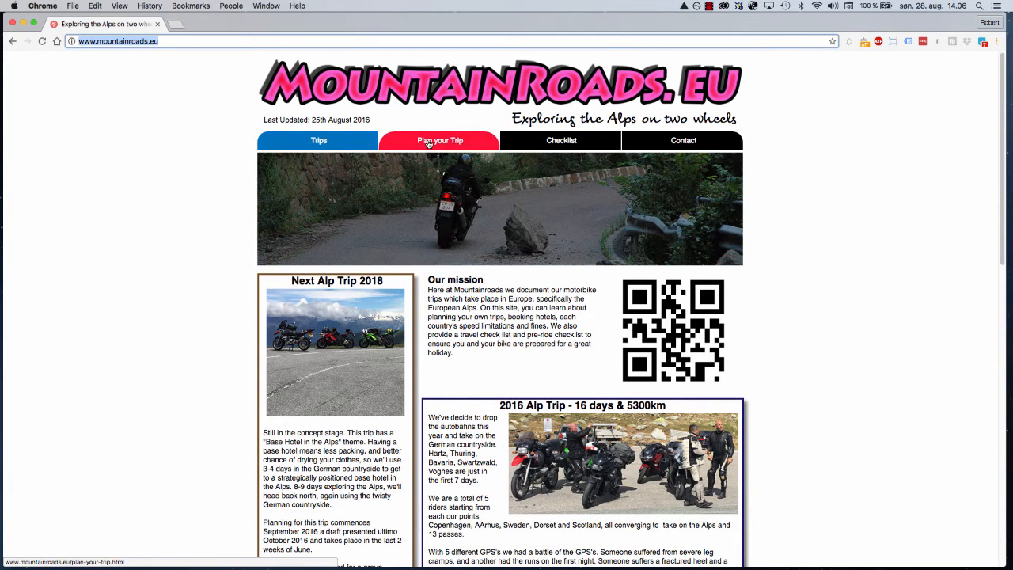
# - Leave the MountainRoads.eu page in Chrome and bring Garmin BaseCamp to the front
pyautogui.click(440, 139)
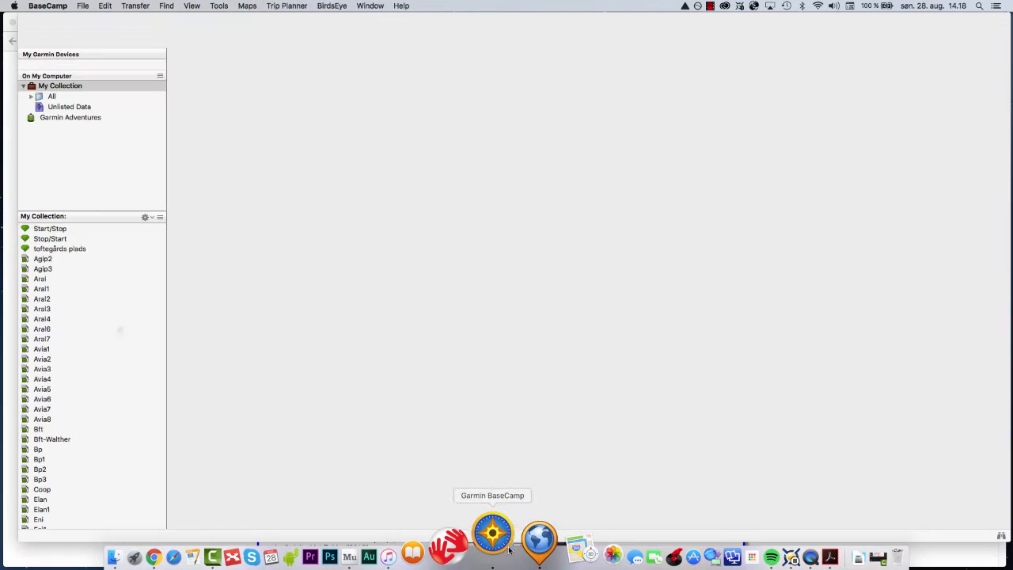
# - Create a new list folder named Demo under My Collection via its context menu
pyautogui.click(492, 535)
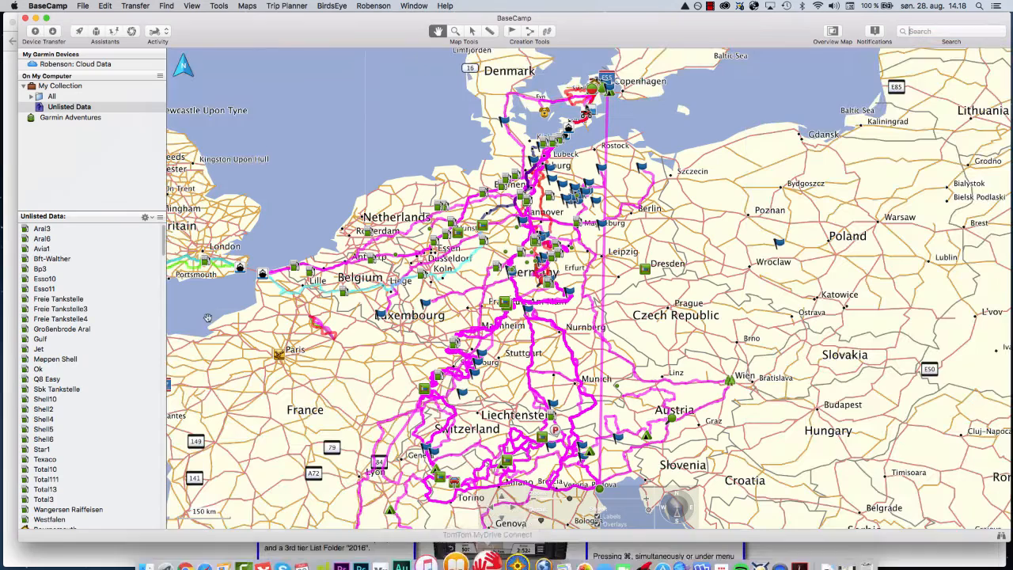
pyautogui.click(60, 86)
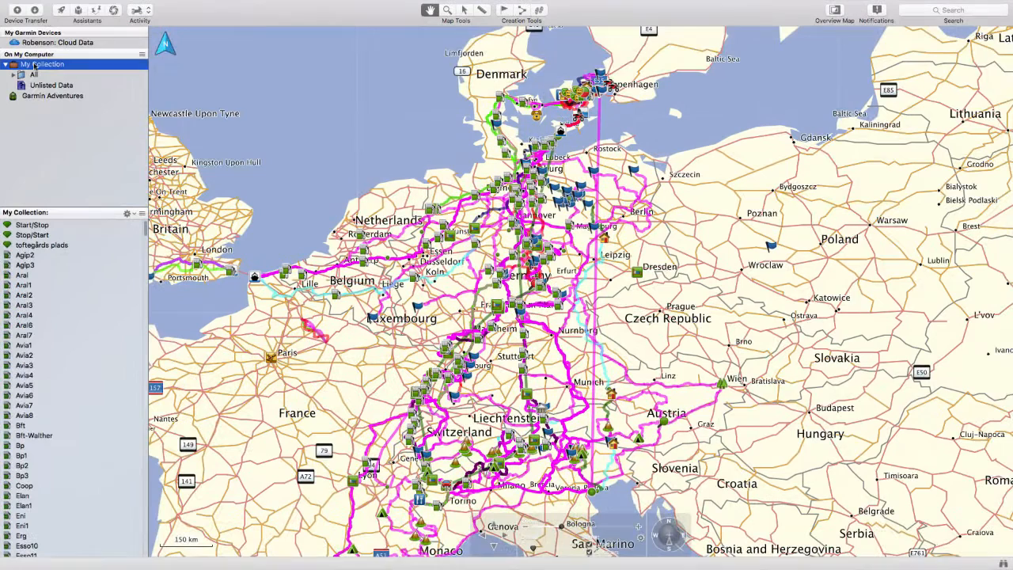
pyautogui.rightClick(43, 63)
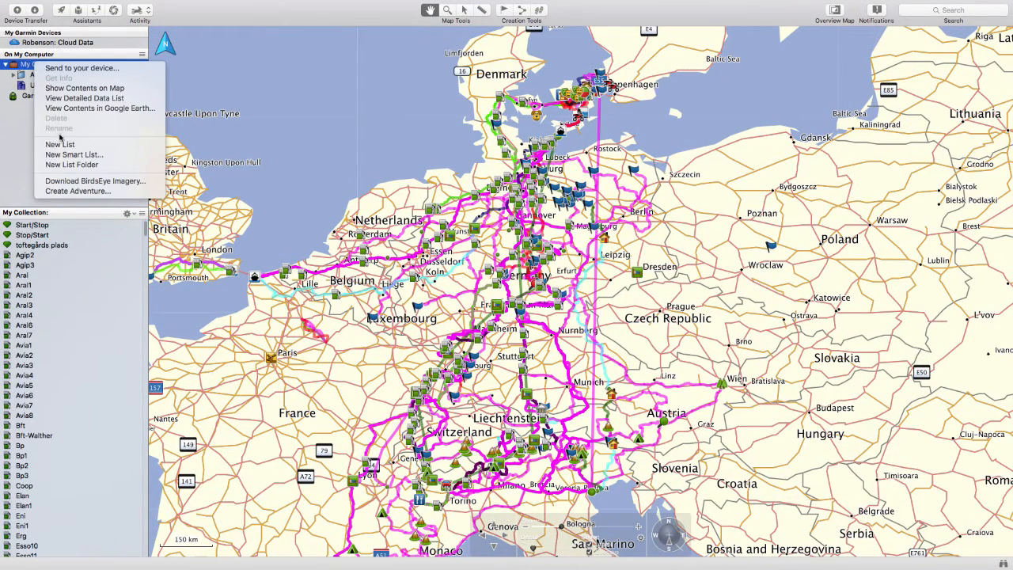
pyautogui.moveTo(71, 164)
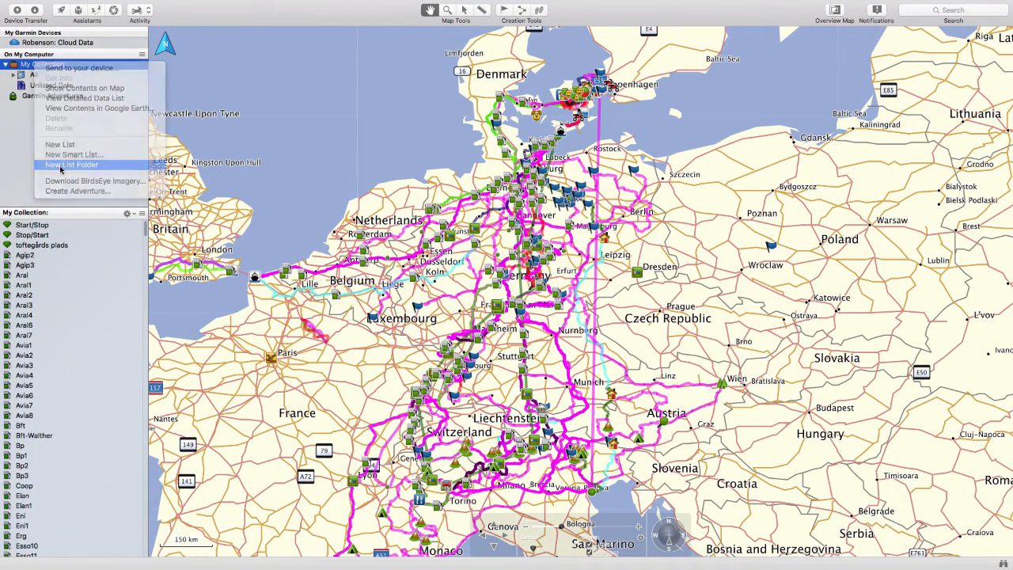
pyautogui.click(71, 165)
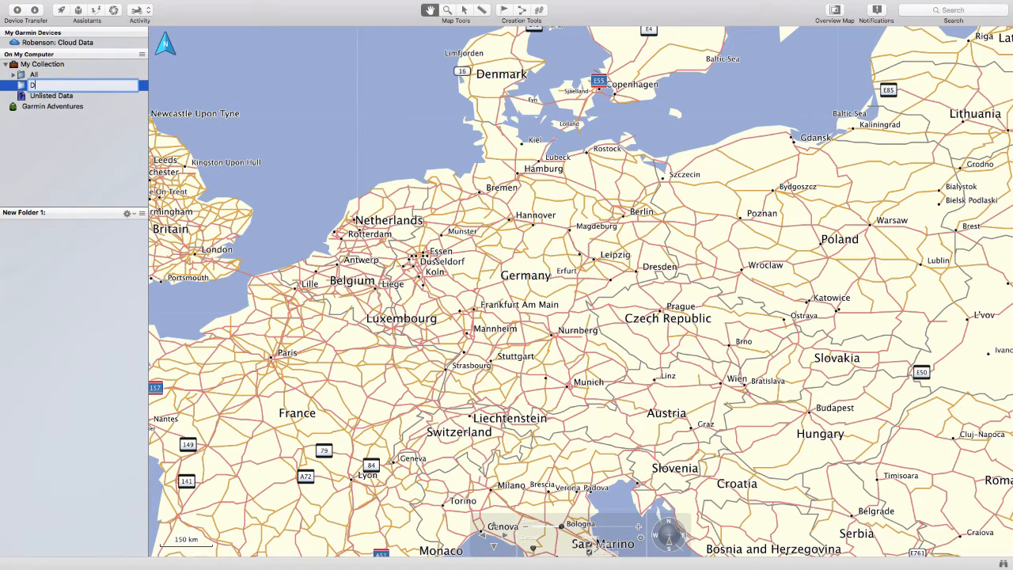
pyautogui.write('emo')
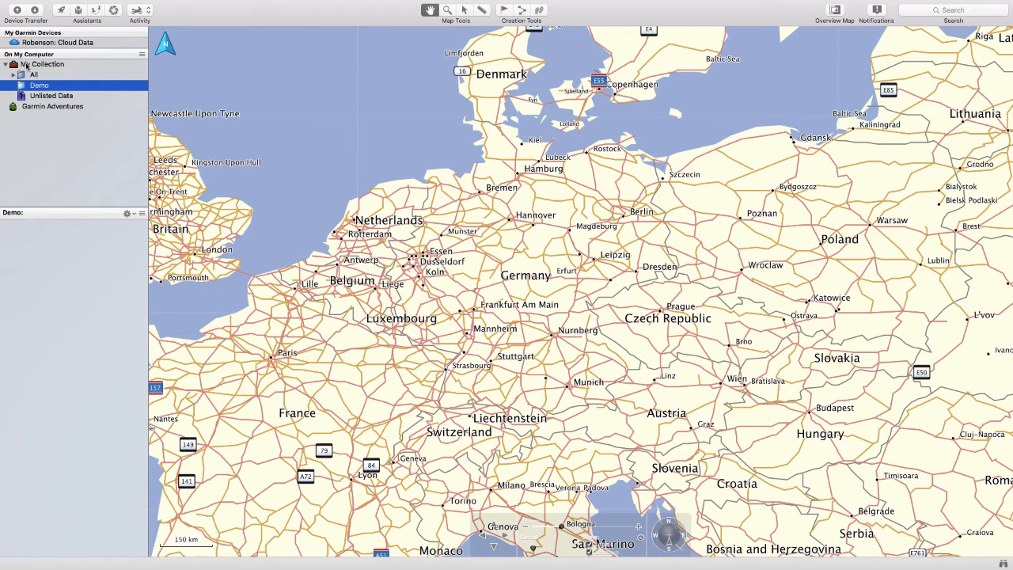
pyautogui.click(47, 63)
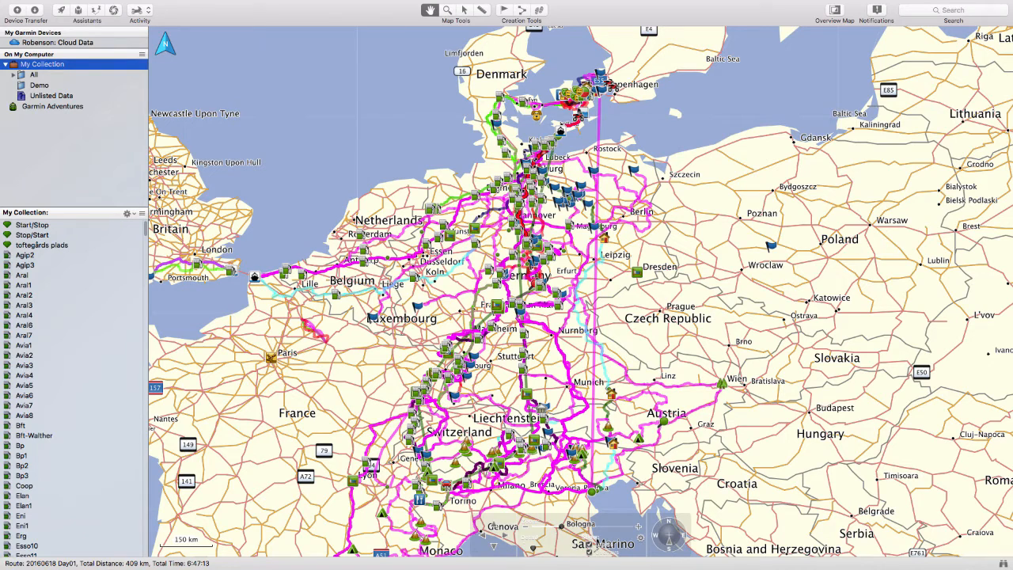
# - Add a list folder named Ultimate Guide inside the Demo folder
pyautogui.rightClick(43, 63)
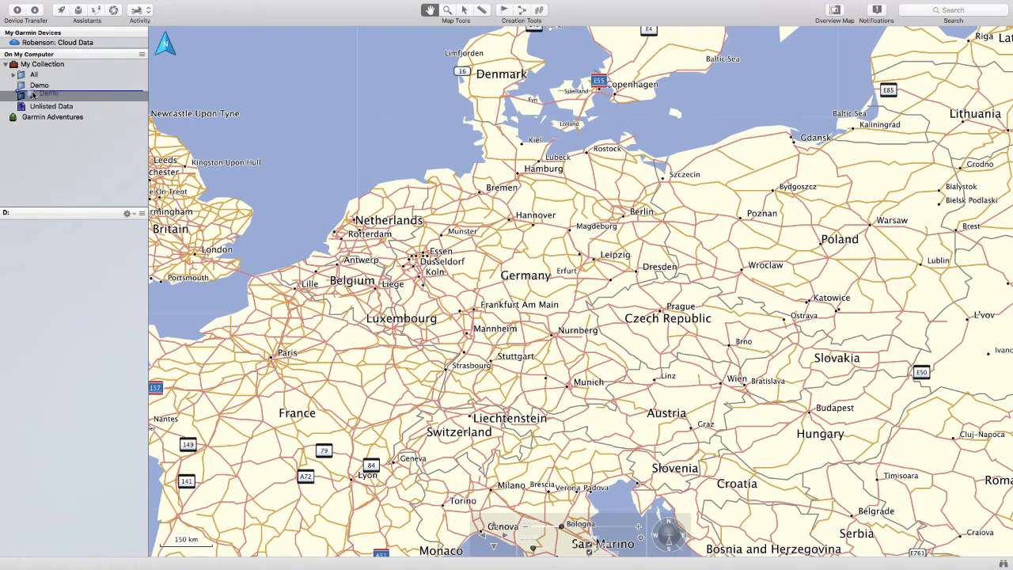
pyautogui.rightClick(40, 85)
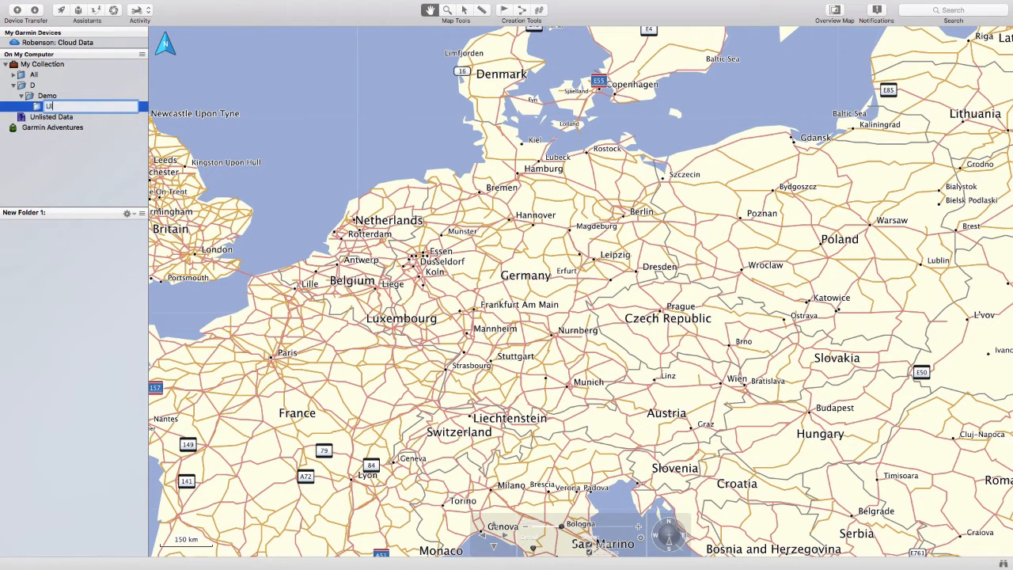
pyautogui.write('Ultimate Guide')
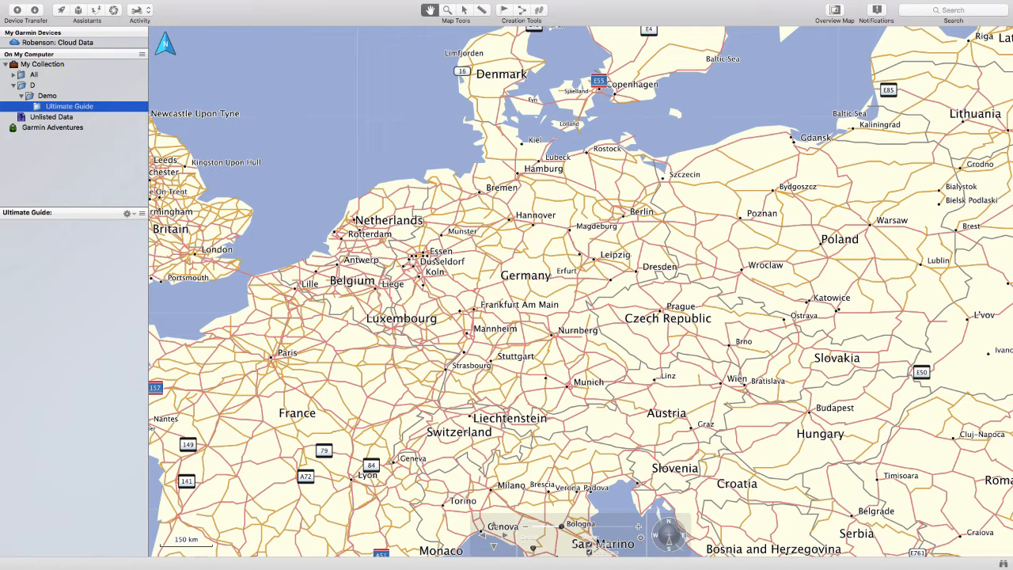
# - Create a new empty list named Guide inside the Ultimate Guide folder
pyautogui.rightClick(70, 106)
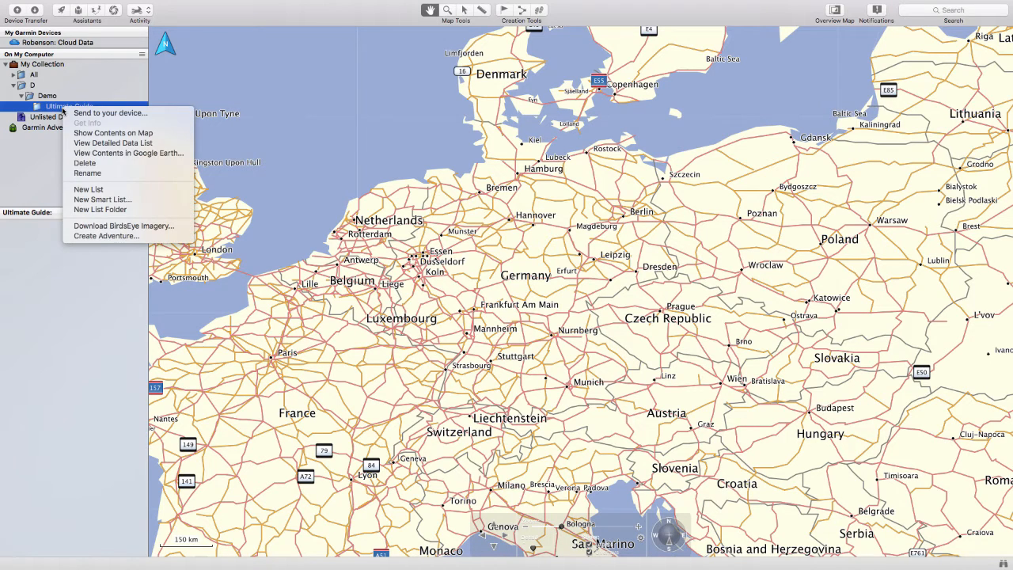
pyautogui.moveTo(89, 190)
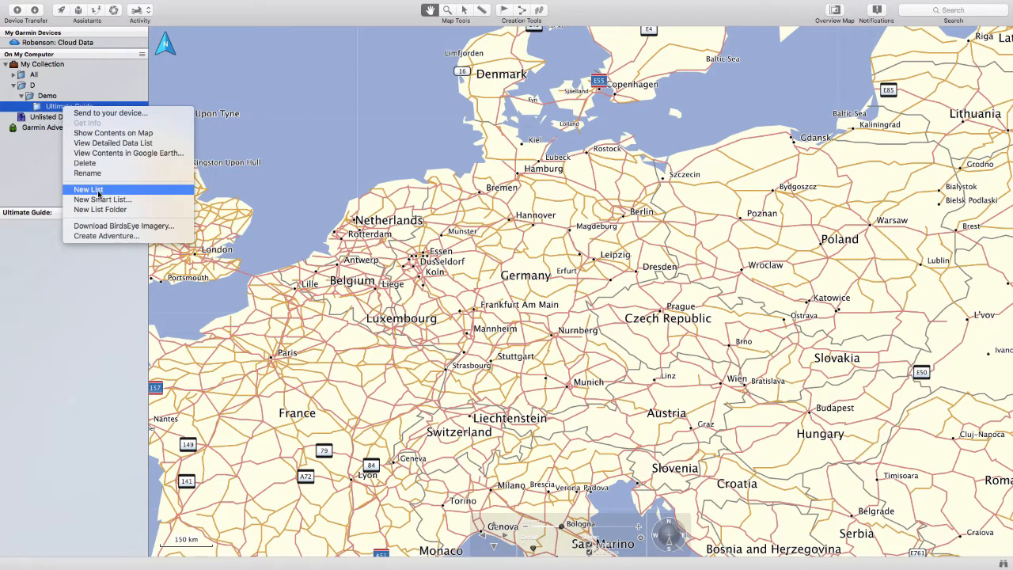
pyautogui.click(87, 188)
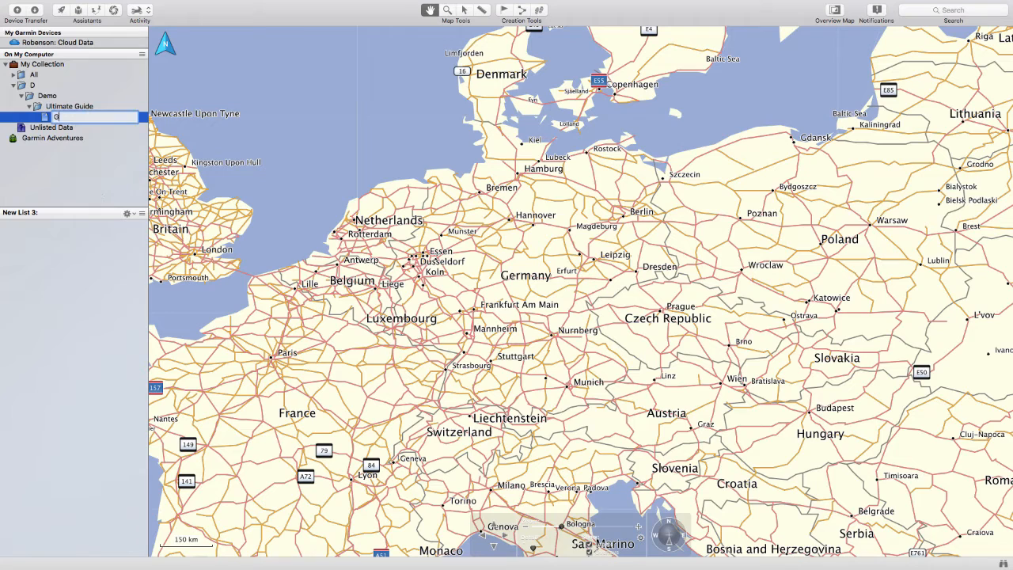
pyautogui.write('uide')
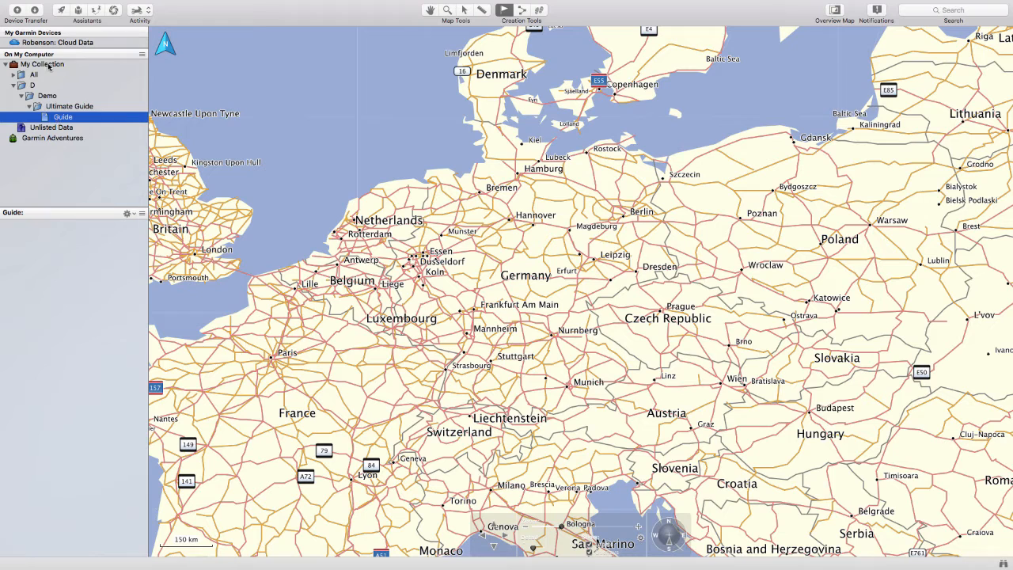
# - Pick the first waypoint from My Collection for the Guide list
pyautogui.click(43, 64)
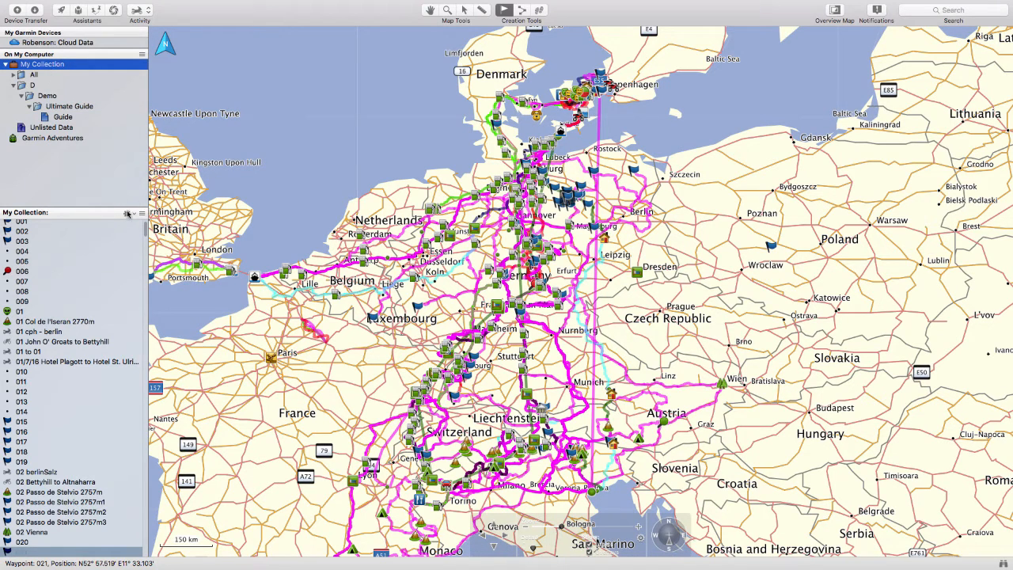
pyautogui.click(126, 214)
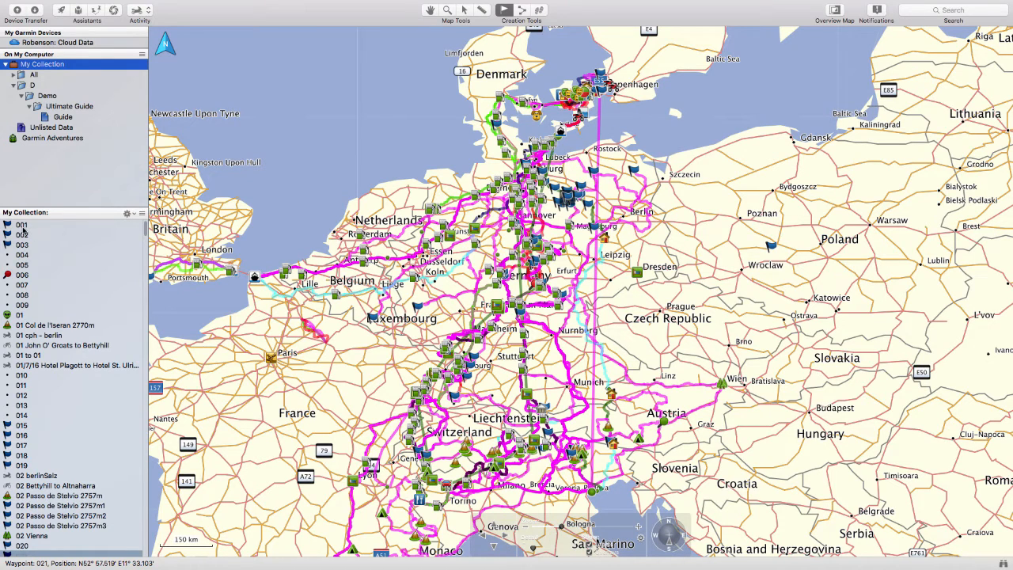
pyautogui.moveTo(33, 234)
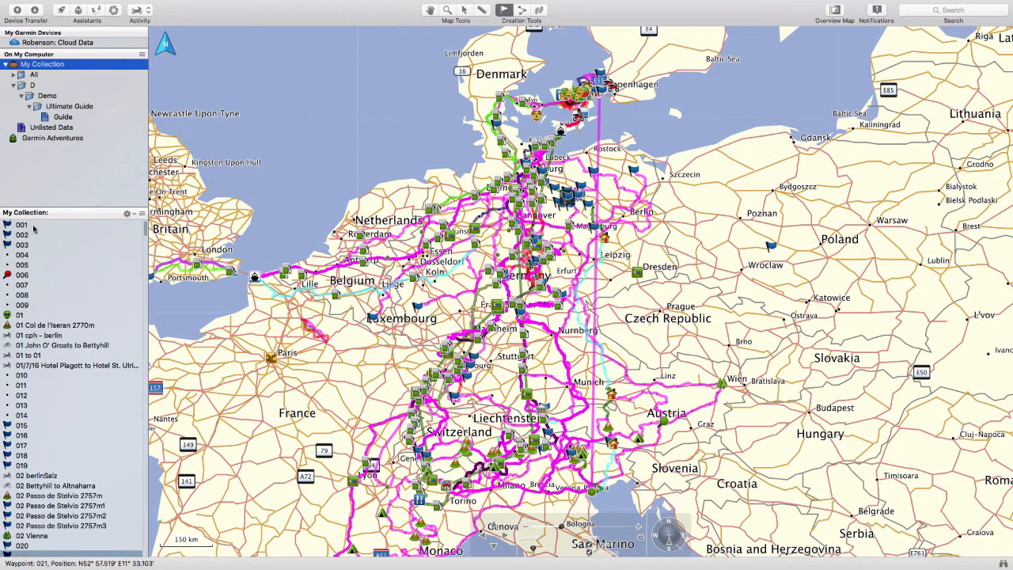
pyautogui.click(63, 117)
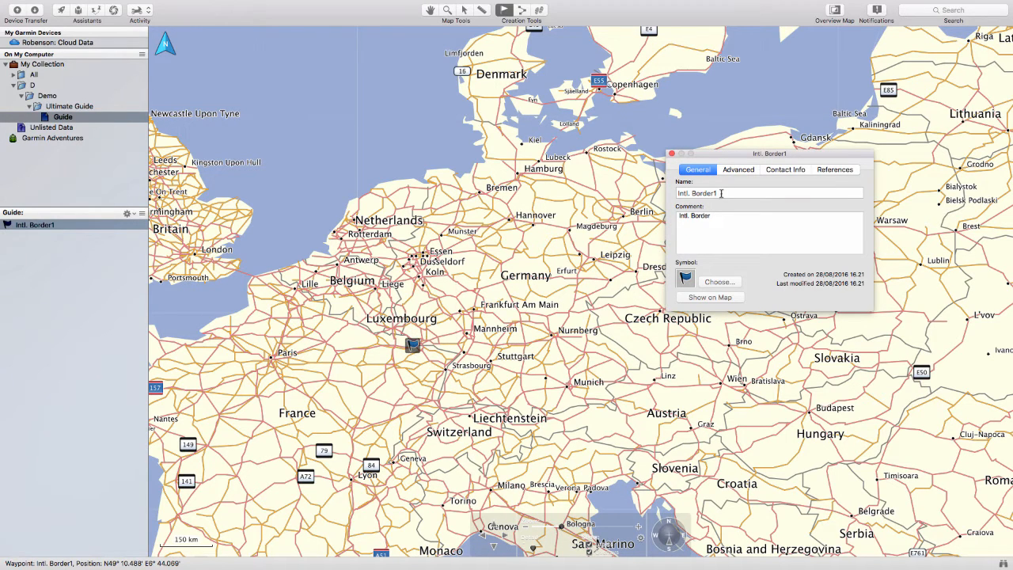
# - Rename that waypoint to 0000 and show it in the Guide list
pyautogui.click(768, 193)
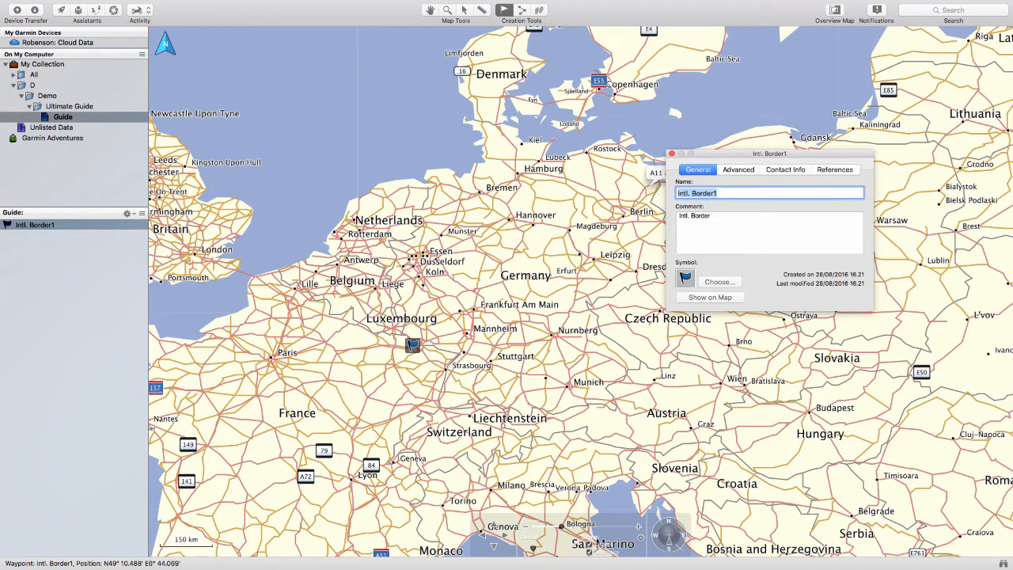
pyautogui.write('0000')
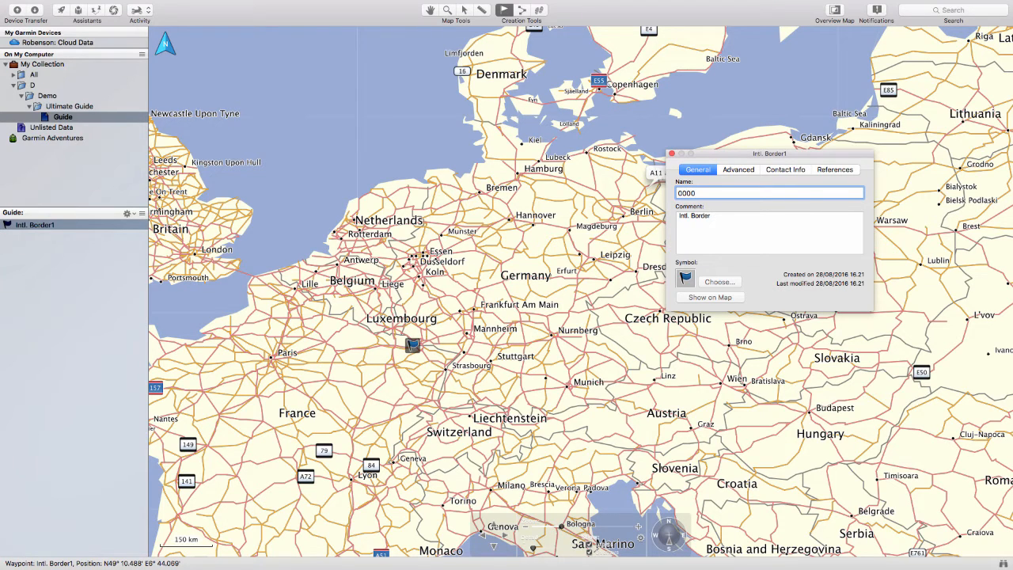
pyautogui.write('0000')
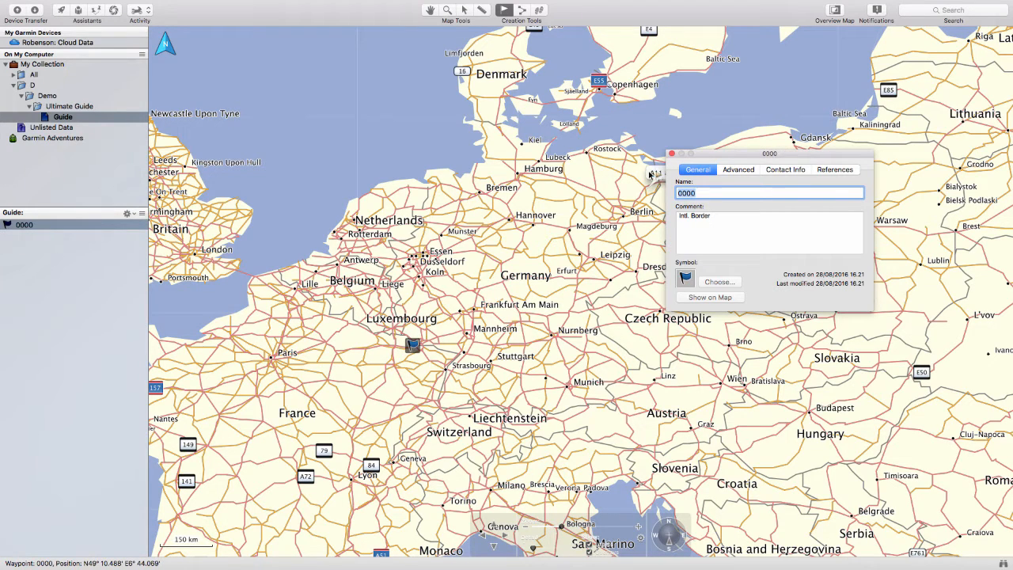
pyautogui.click(671, 154)
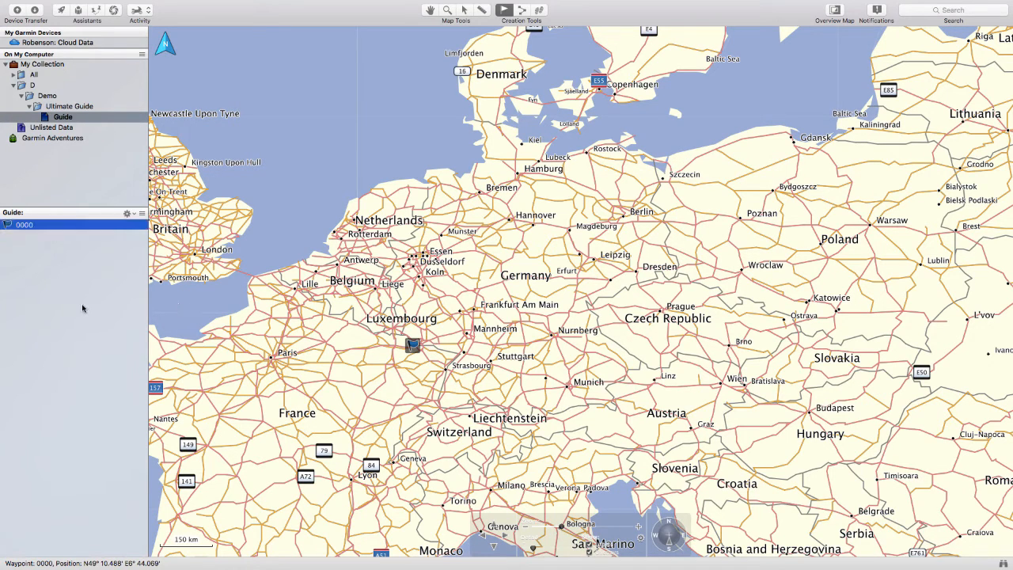
pyautogui.click(63, 117)
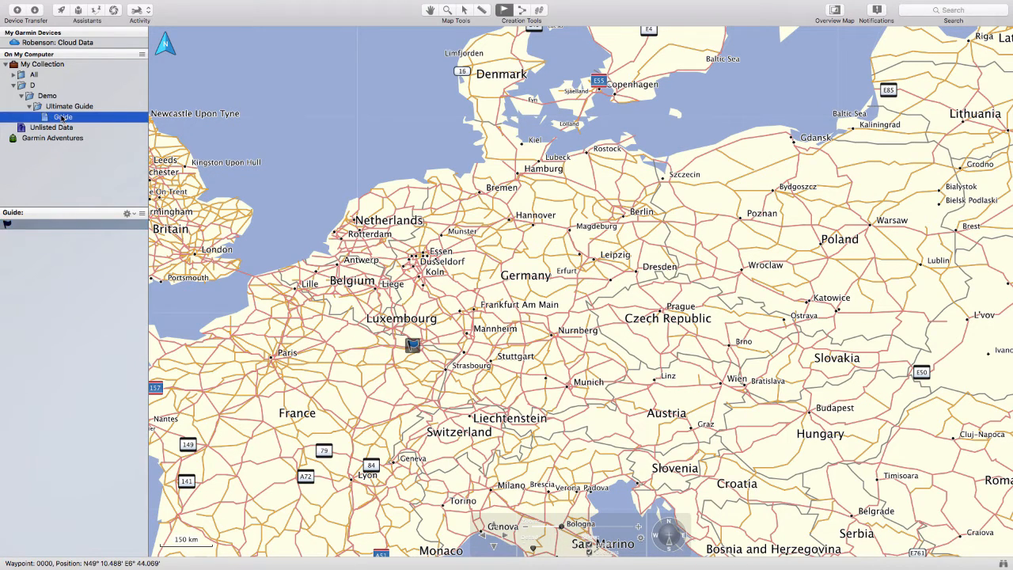
# - Create a second list named copy in the Ultimate Guide folder
pyautogui.click(64, 117)
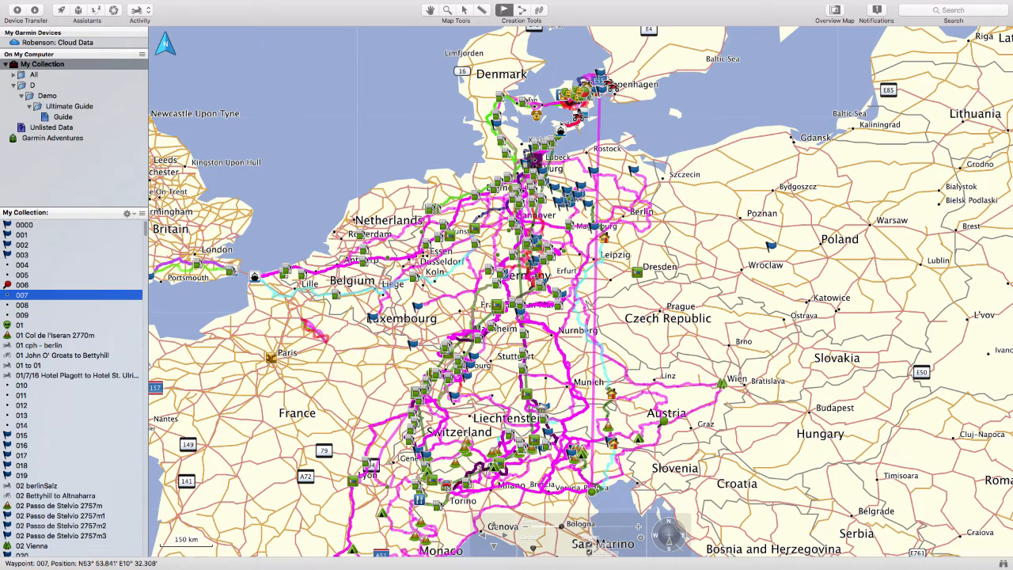
pyautogui.click(63, 117)
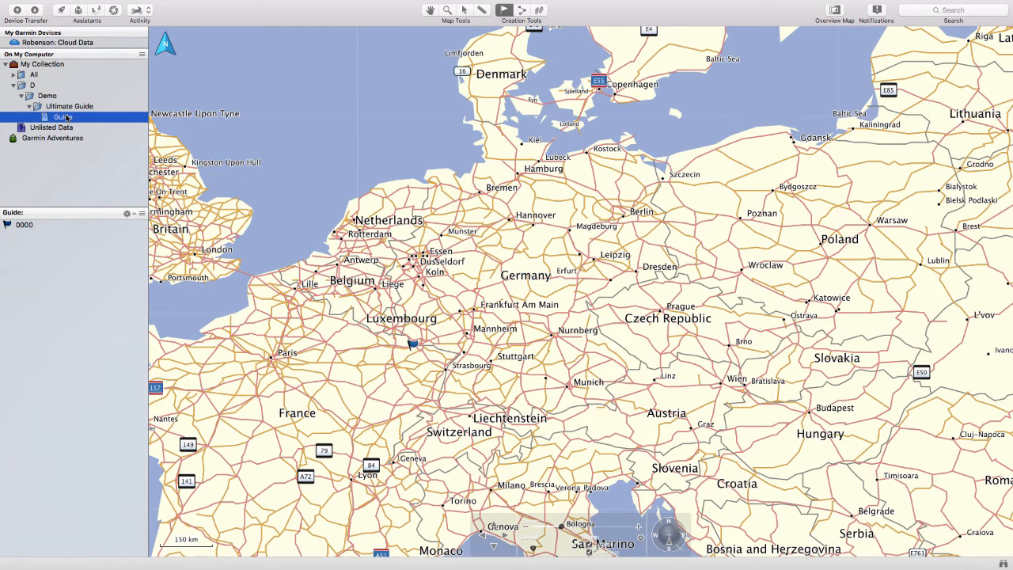
pyautogui.rightClick(68, 106)
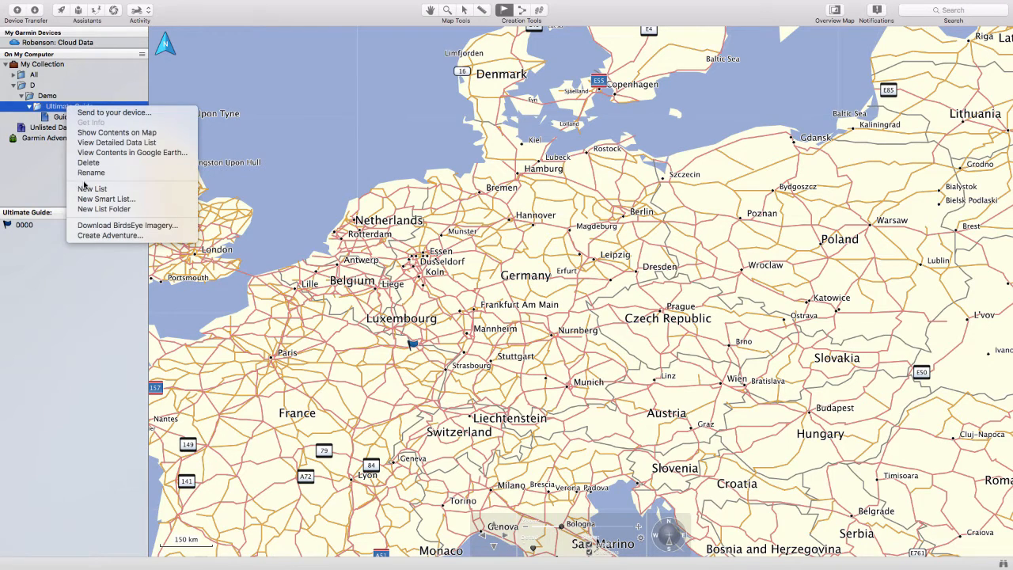
pyautogui.click(91, 188)
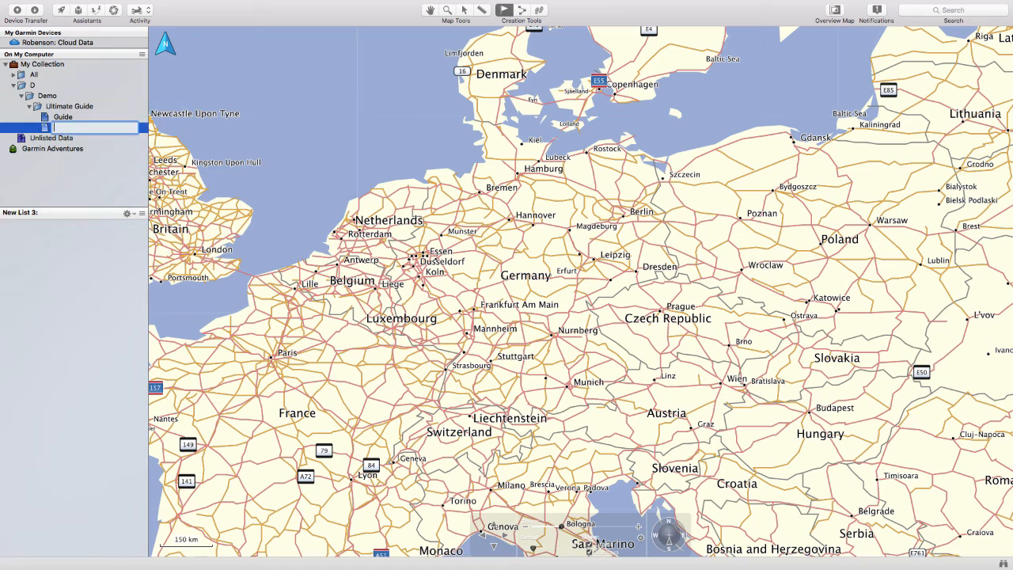
pyautogui.write('copy')
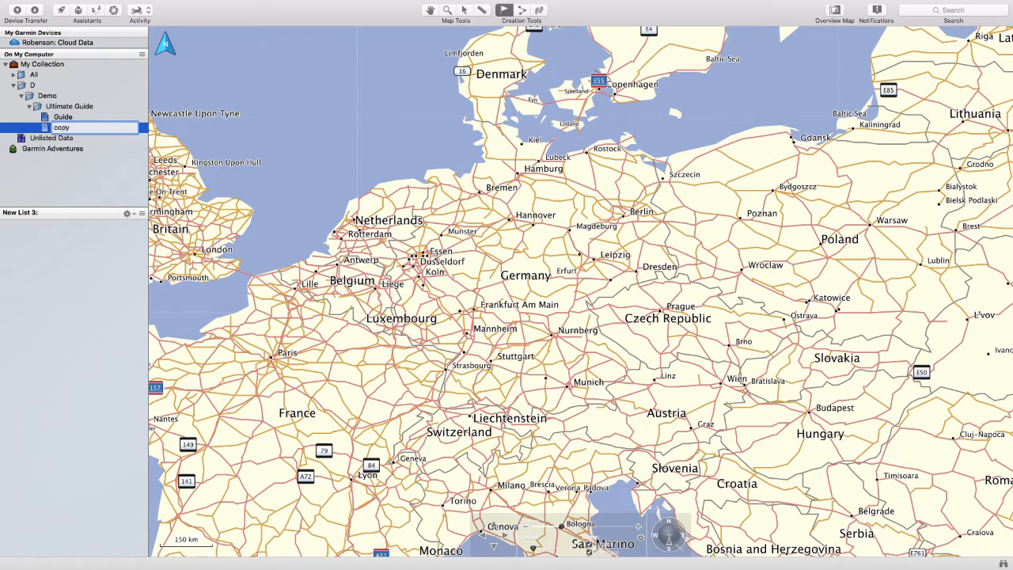
pyautogui.click(63, 117)
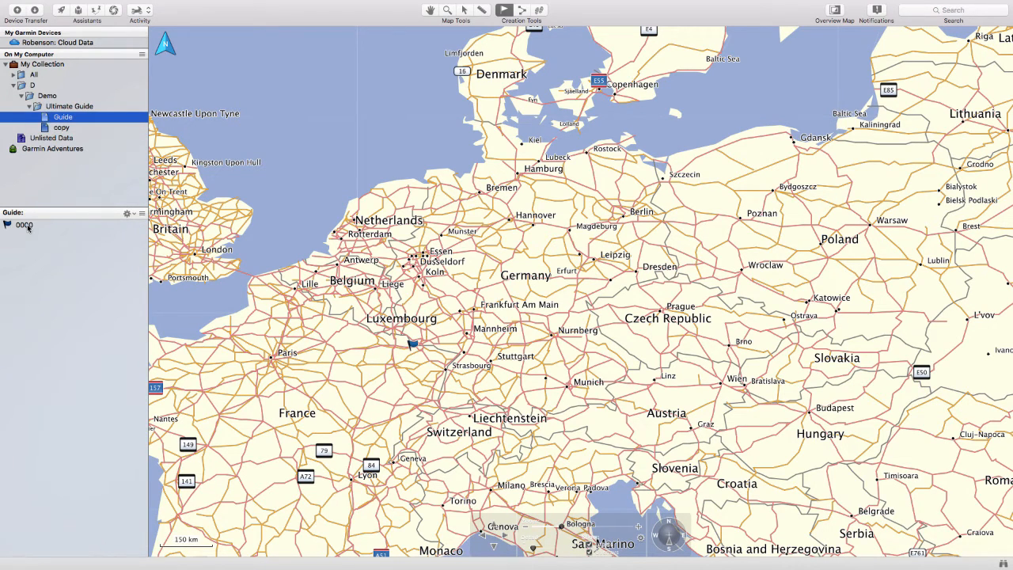
# - Copy waypoint 0000 from Guide and paste it into the copy list
pyautogui.click(64, 117)
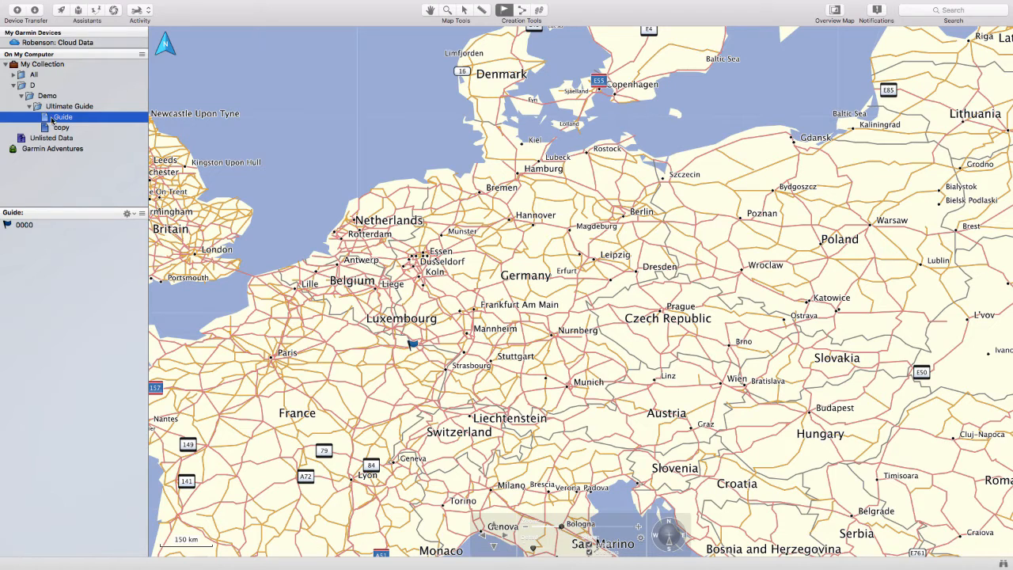
pyautogui.rightClick(23, 224)
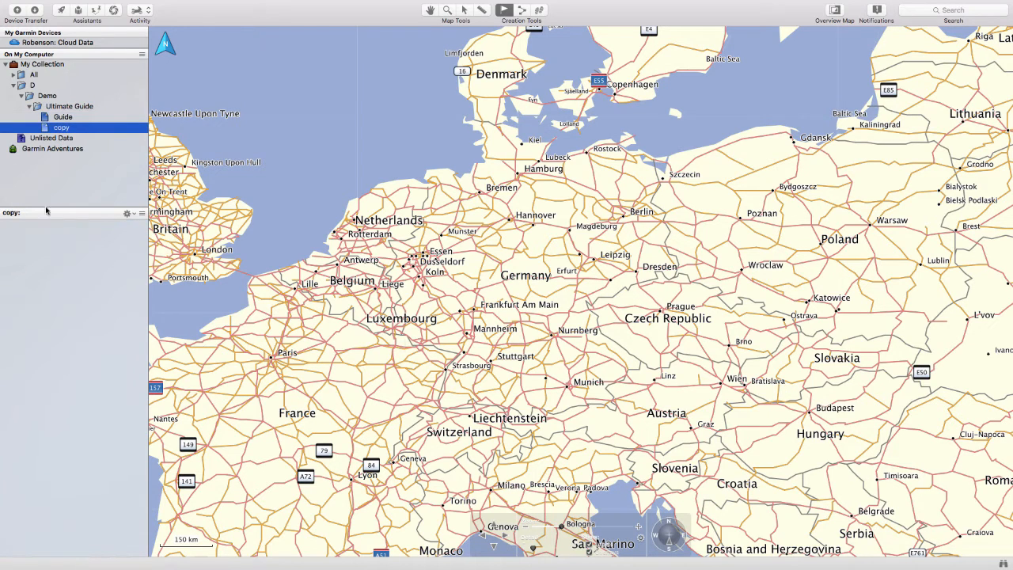
pyautogui.click(412, 345)
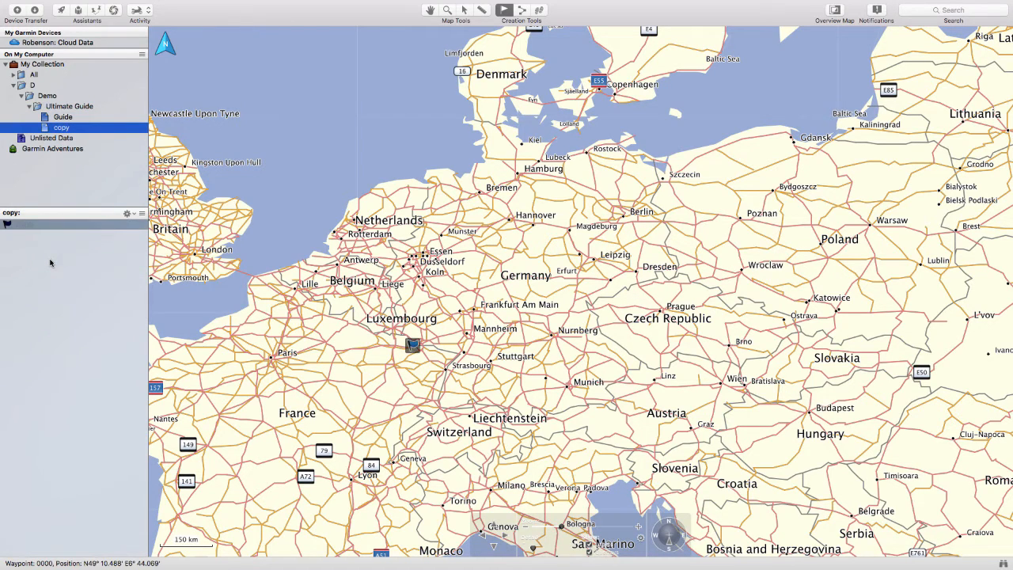
# - Rename the shared waypoint to 000, then select it in the full My Collection view
pyautogui.rightClick(60, 126)
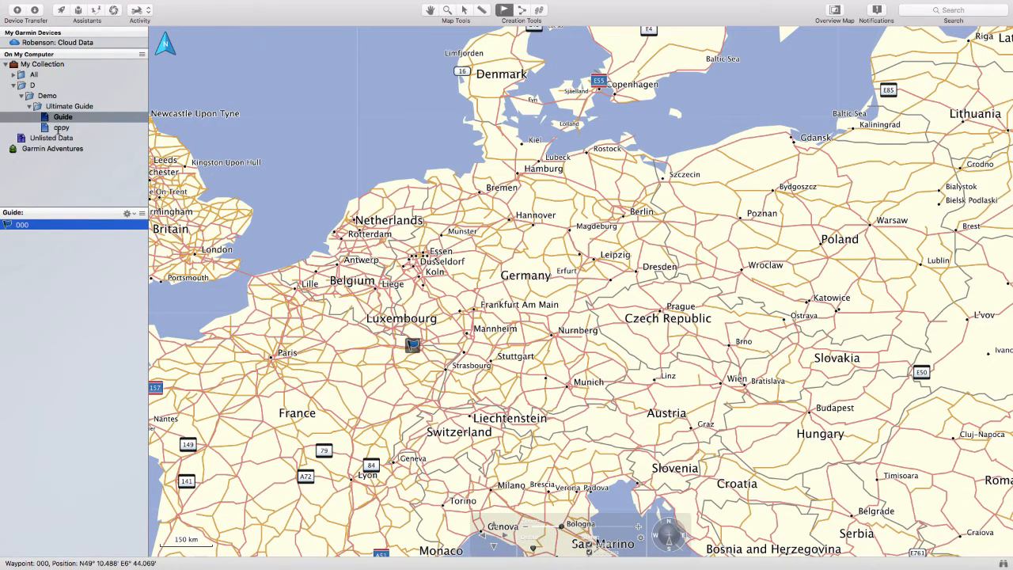
pyautogui.click(60, 127)
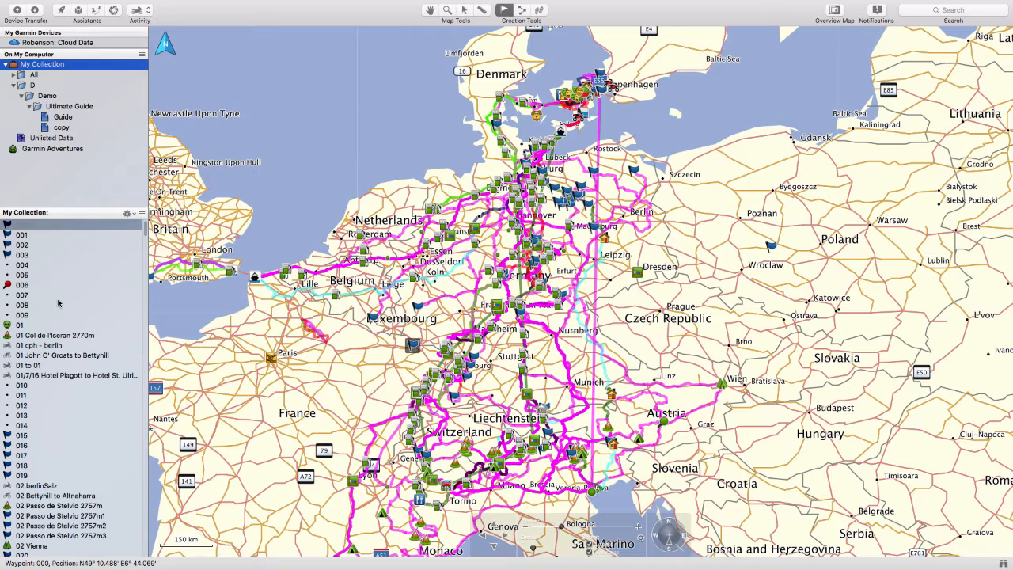
pyautogui.click(22, 304)
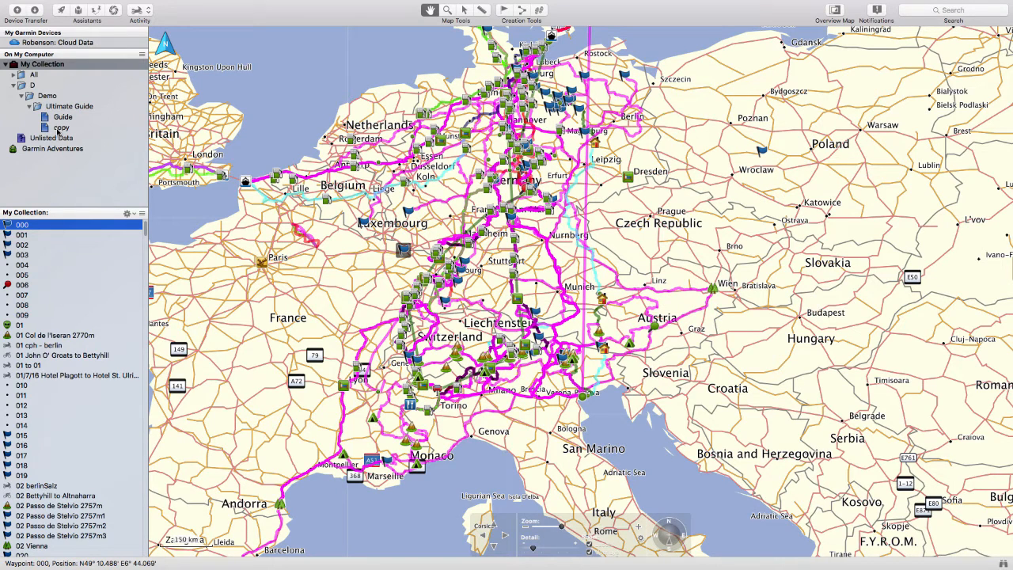
# - Duplicate waypoint 000 in the copy list, producing waypoint 0001
pyautogui.click(62, 126)
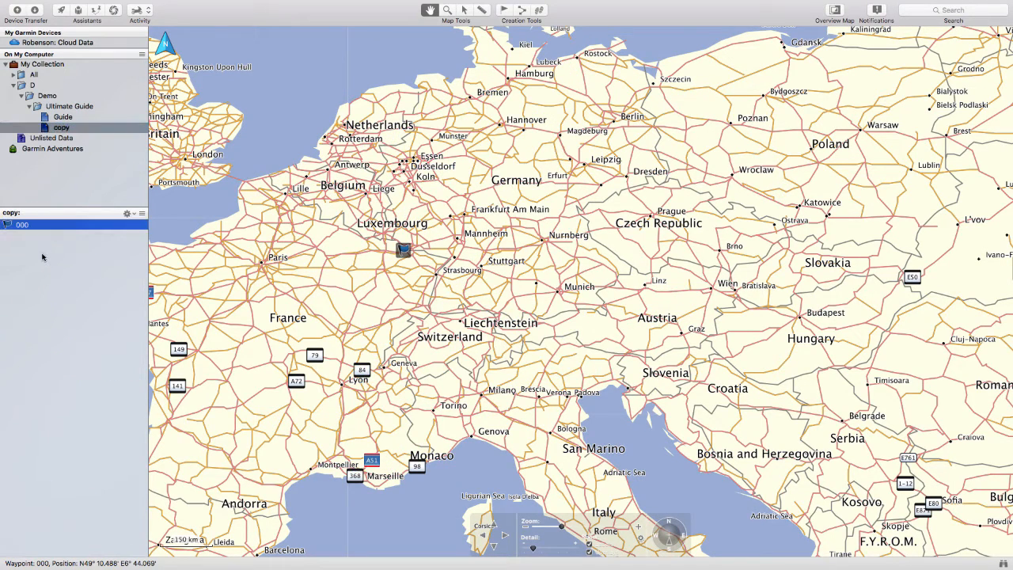
pyautogui.rightClick(22, 225)
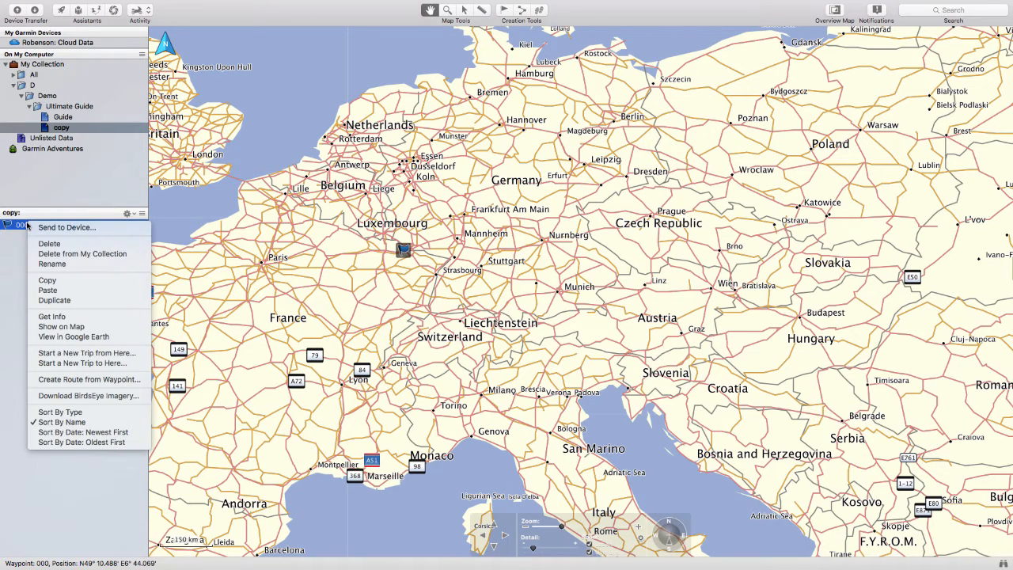
pyautogui.moveTo(54, 301)
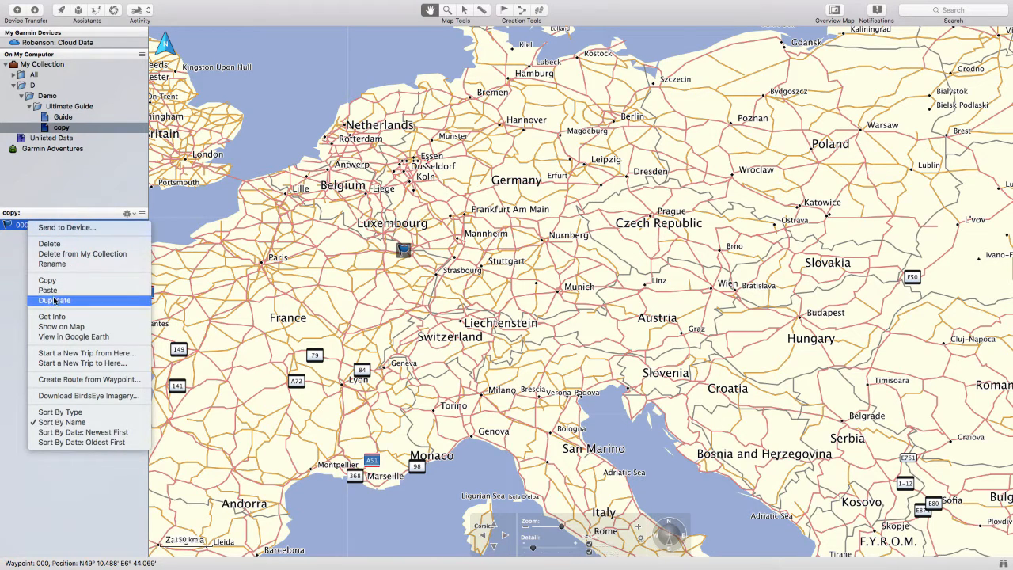
pyautogui.click(54, 300)
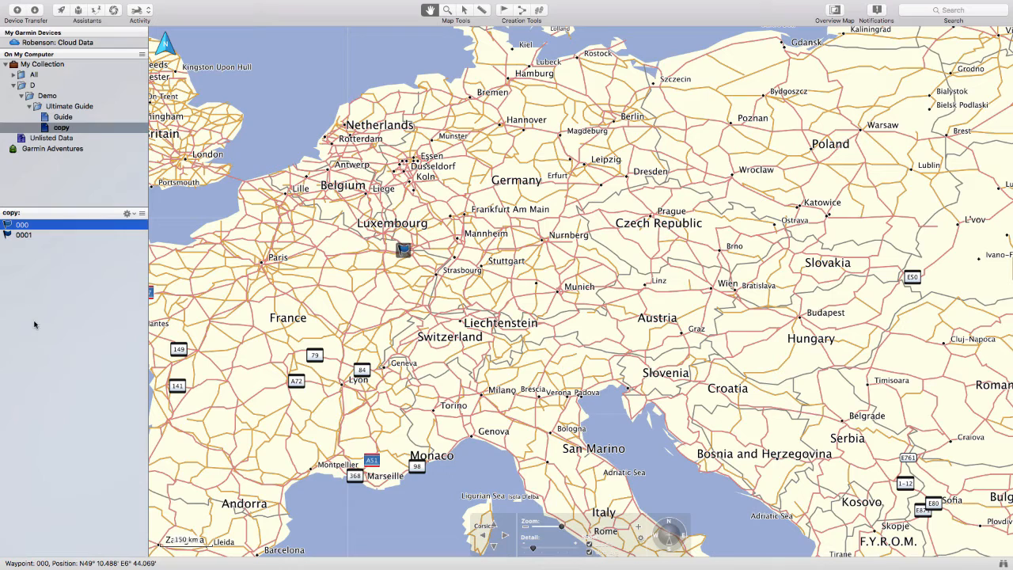
pyautogui.moveTo(21, 275)
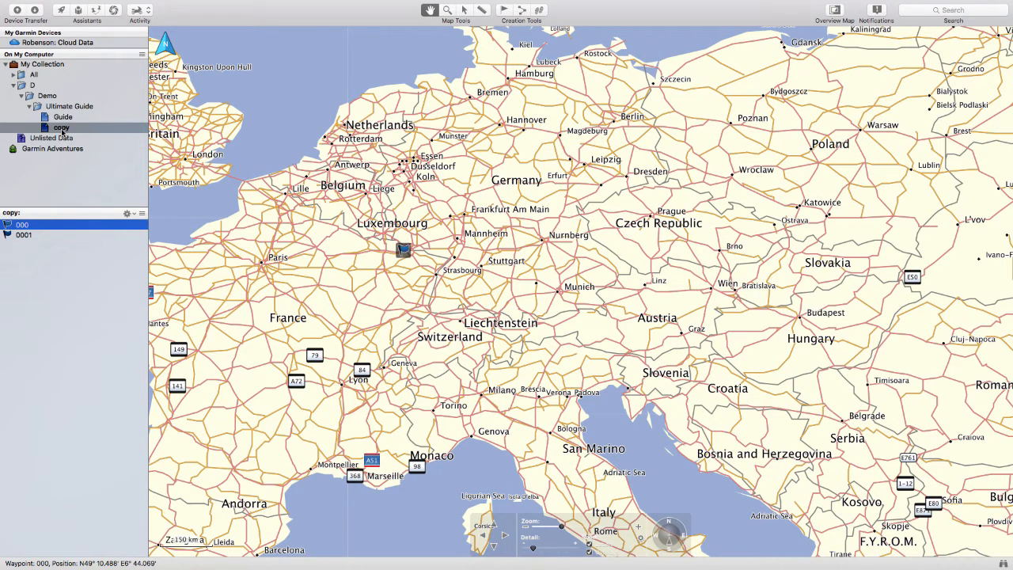
pyautogui.click(23, 234)
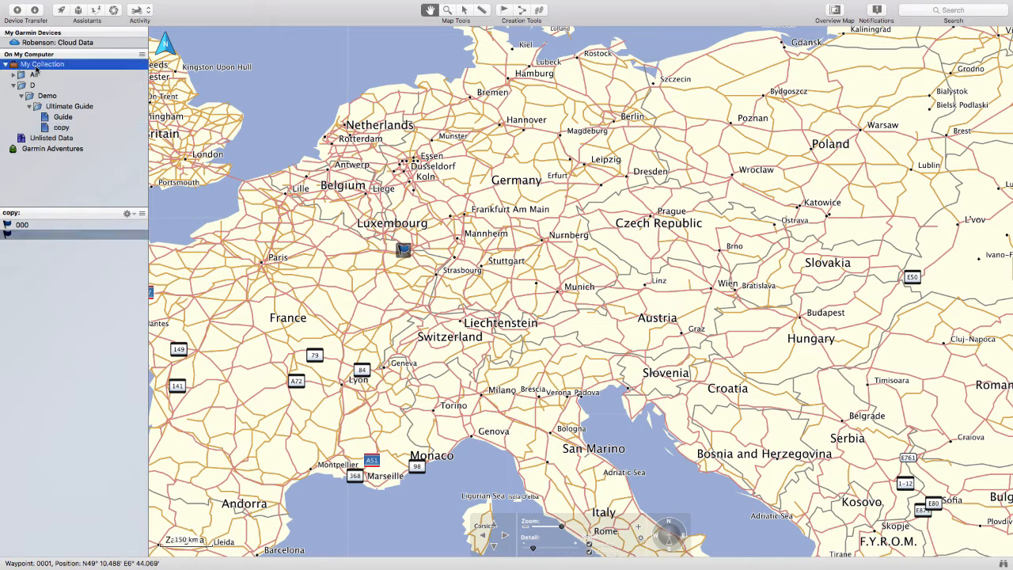
# - Rename the duplicated waypoint 0001 to 00000 from My Collection and return to the copy list
pyautogui.click(43, 63)
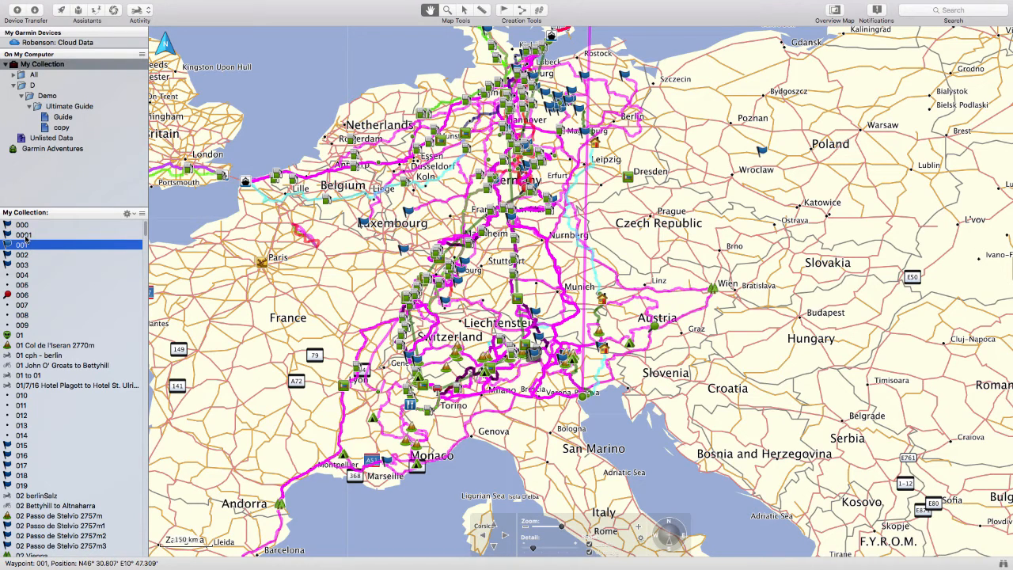
pyautogui.click(23, 234)
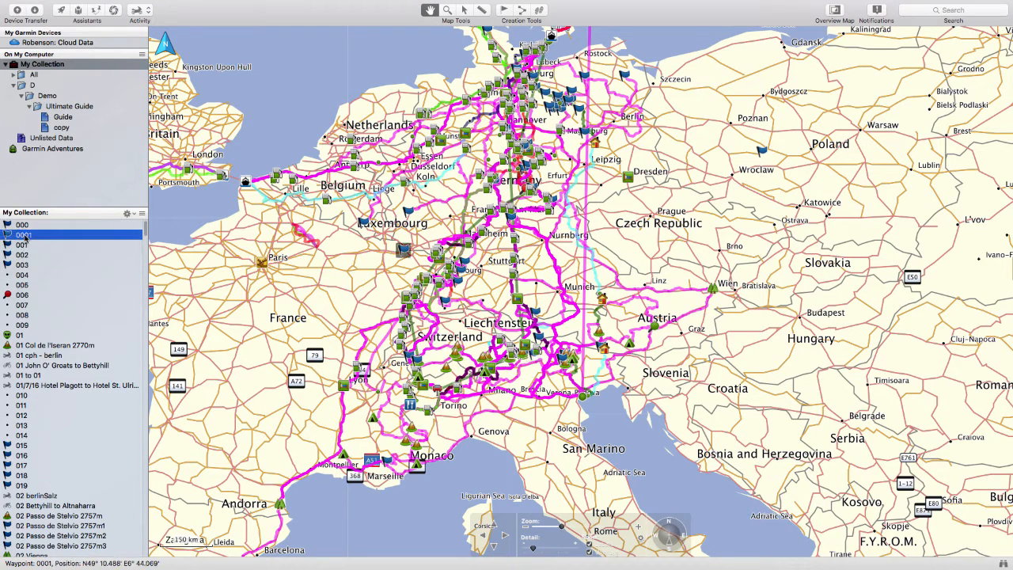
pyautogui.doubleClick(24, 234)
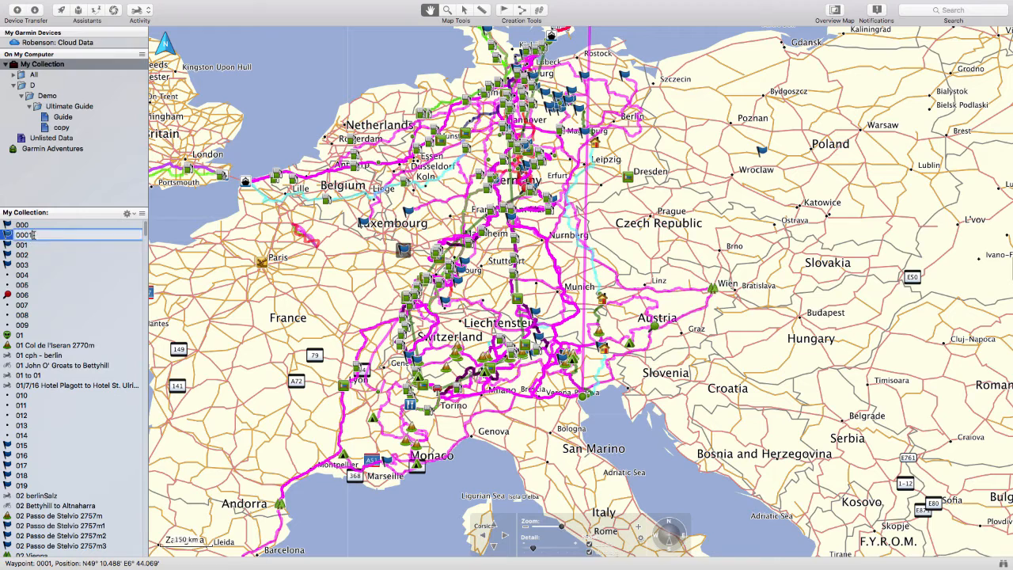
pyautogui.write('00000')
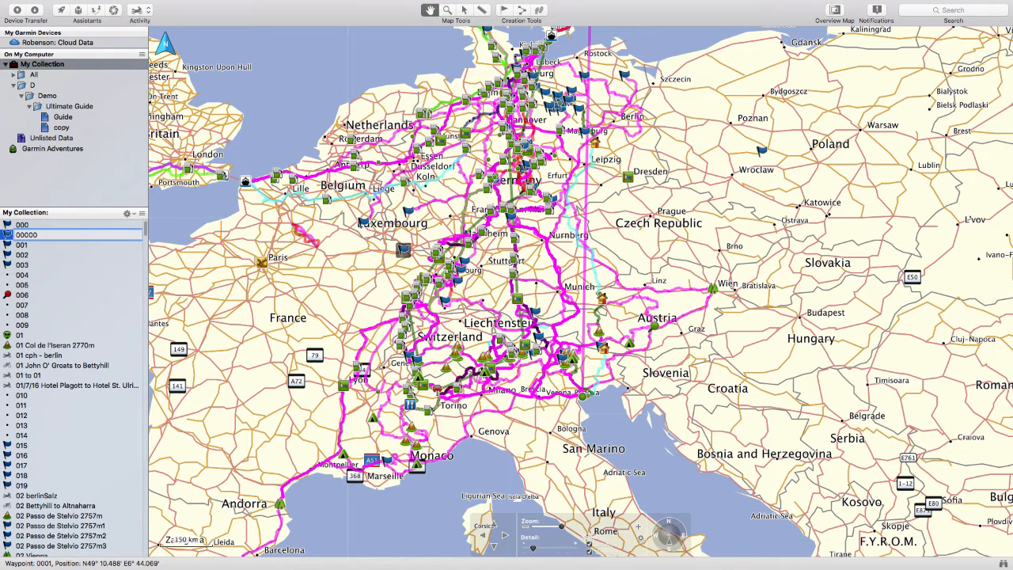
pyautogui.click(27, 234)
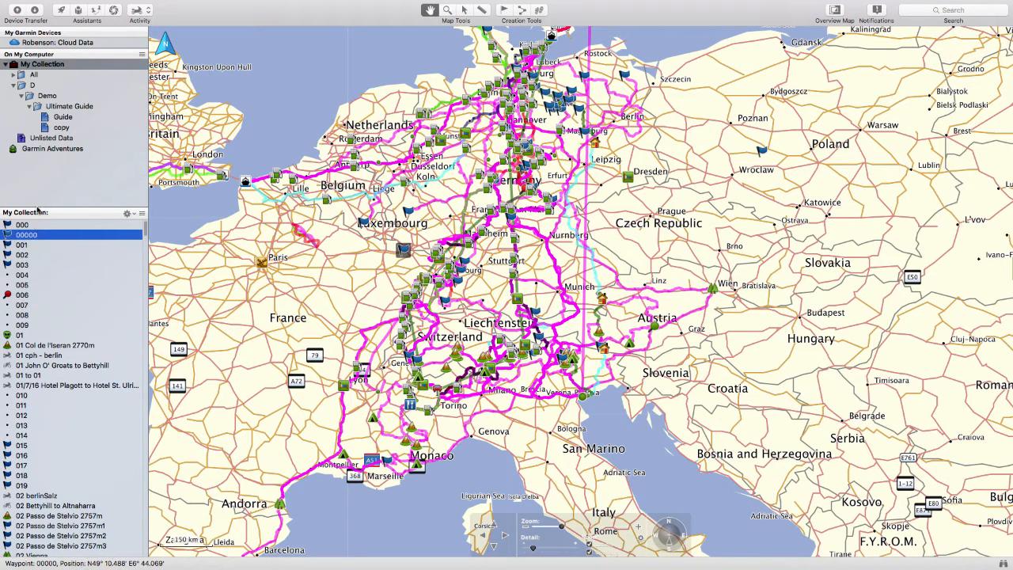
pyautogui.click(60, 126)
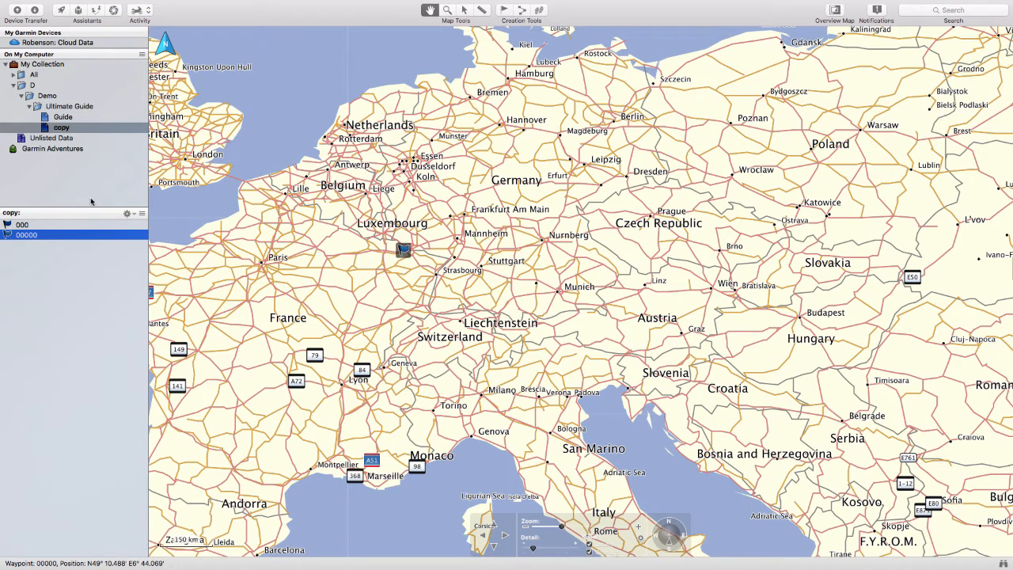
pyautogui.moveTo(52, 186)
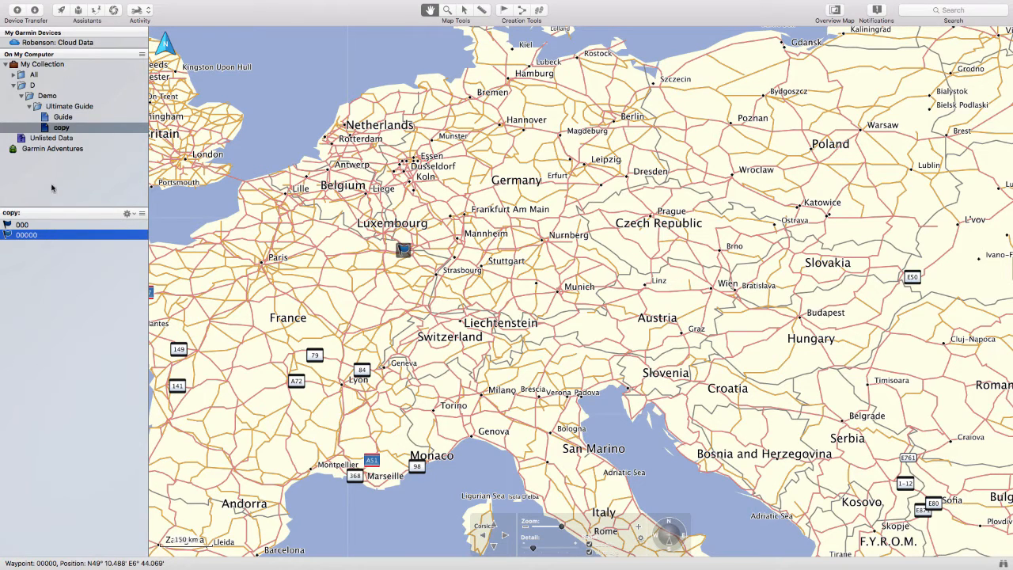
# - Get waypoint 00000 into the Guide list, switching between Guide and copy to check both
pyautogui.click(64, 117)
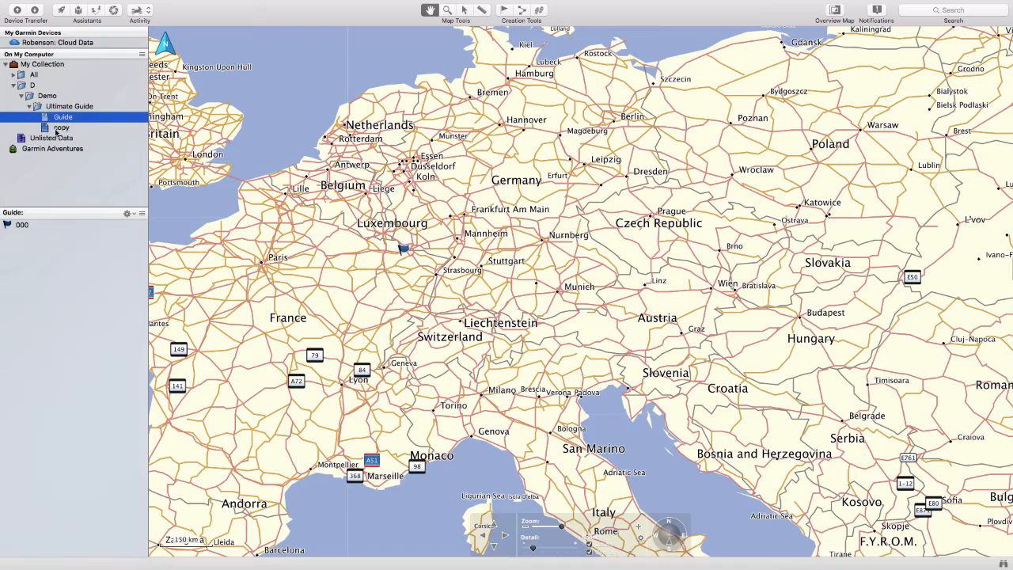
pyautogui.click(61, 126)
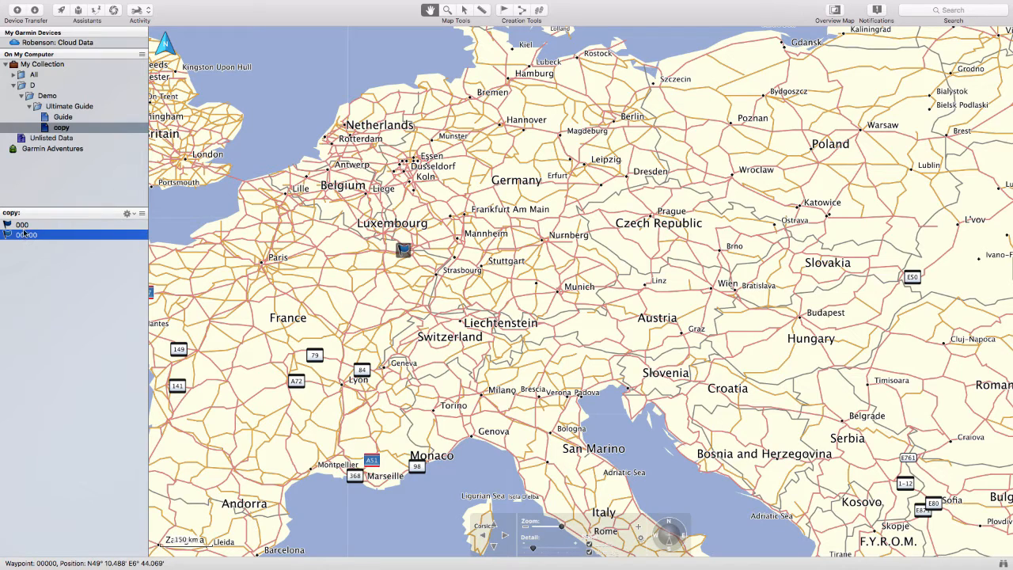
pyautogui.click(63, 117)
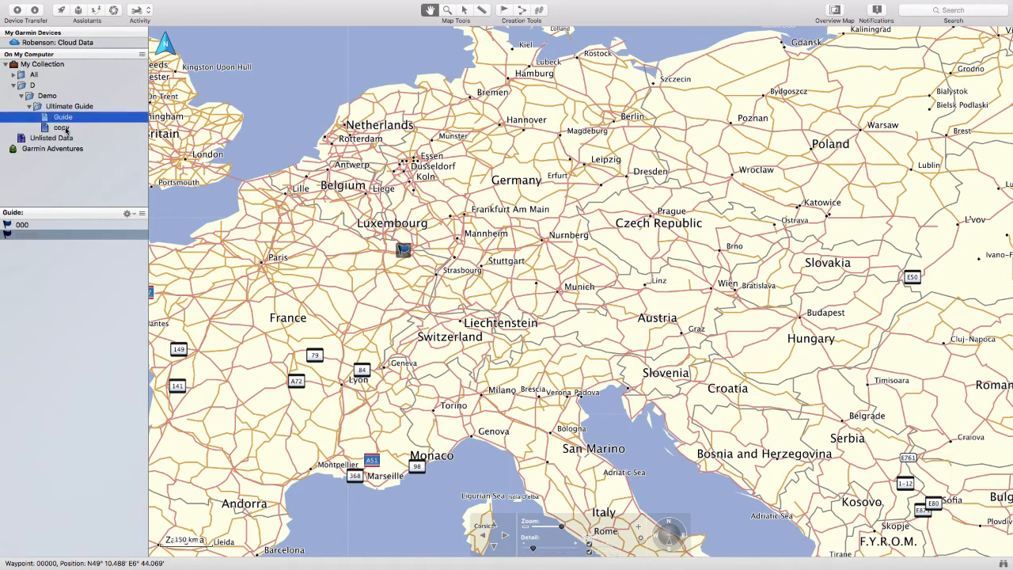
pyautogui.click(60, 127)
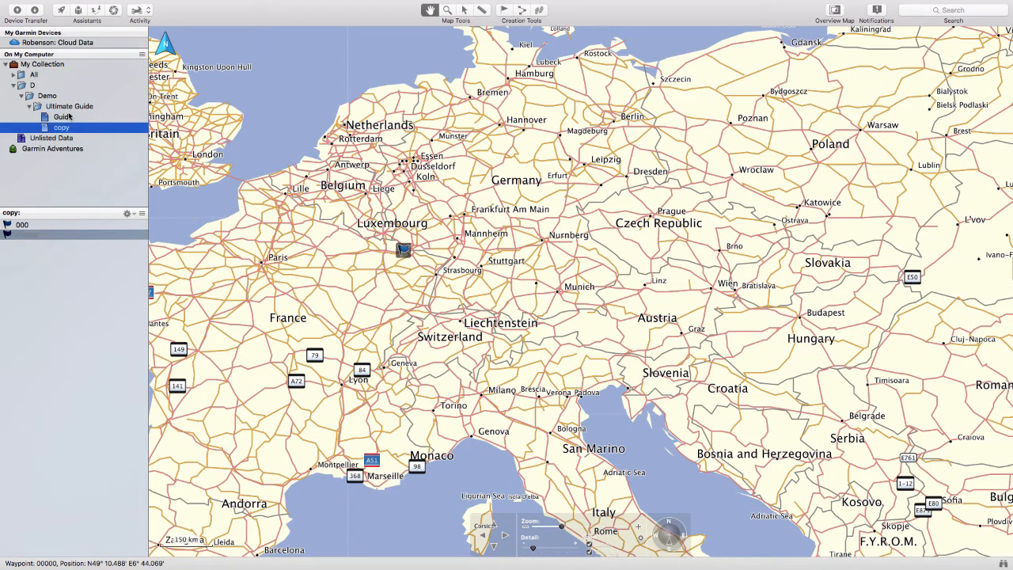
pyautogui.click(63, 117)
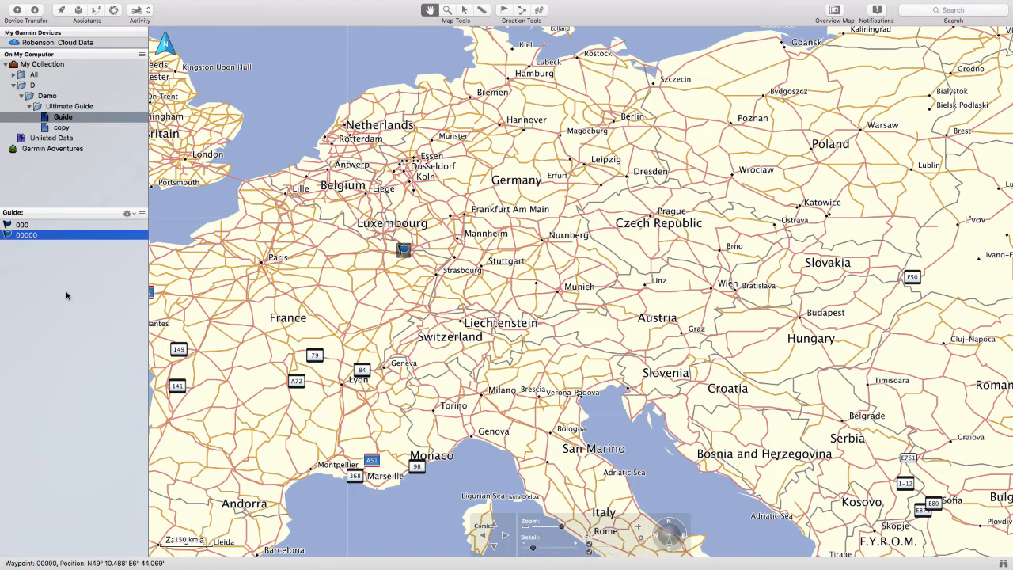
pyautogui.moveTo(66, 298)
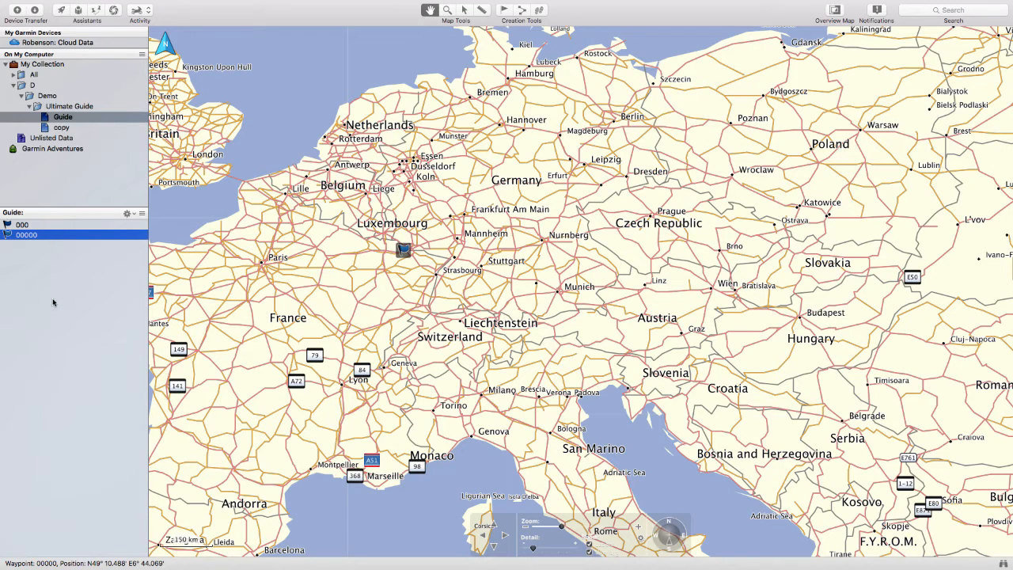
# - Delete waypoint 00000 from the Guide list and confirm it remains in the copy list
pyautogui.rightClick(25, 234)
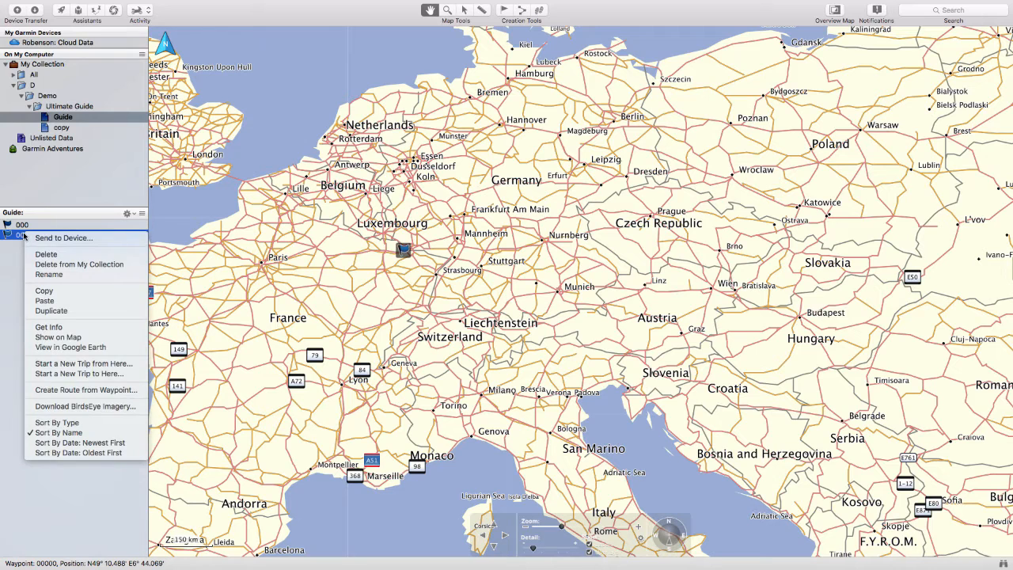
pyautogui.moveTo(47, 253)
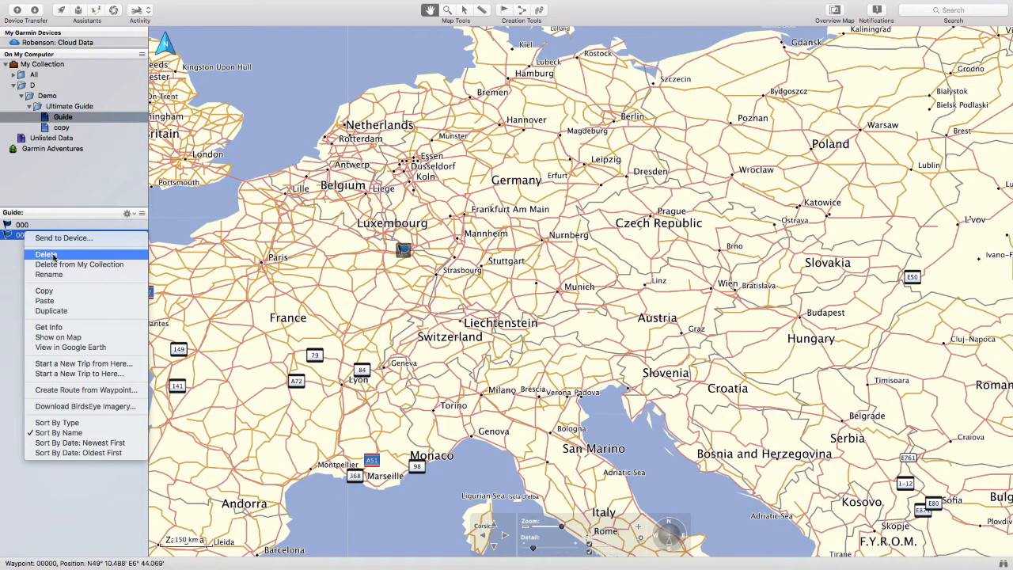
pyautogui.moveTo(53, 256)
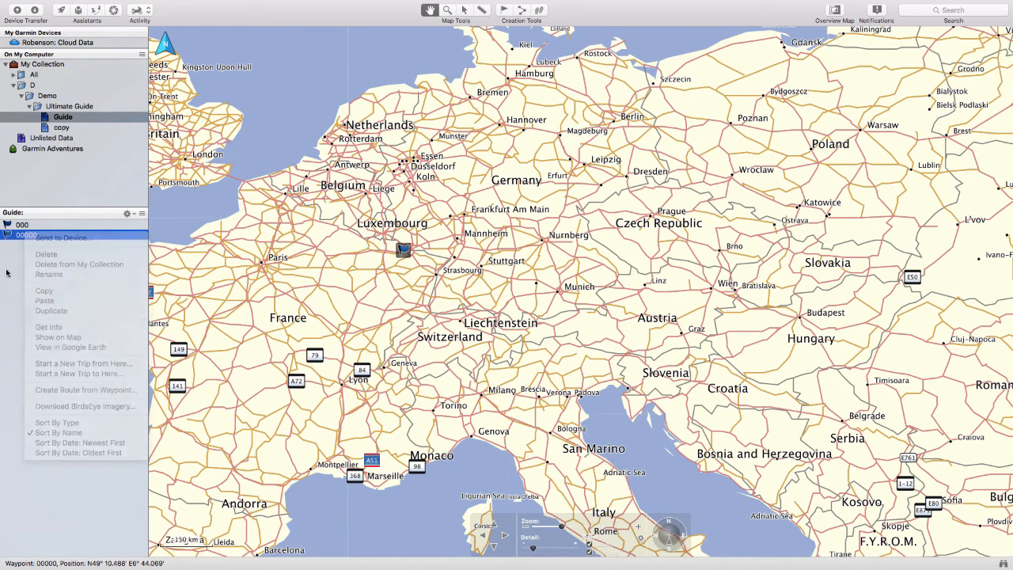
pyautogui.moveTo(44, 258)
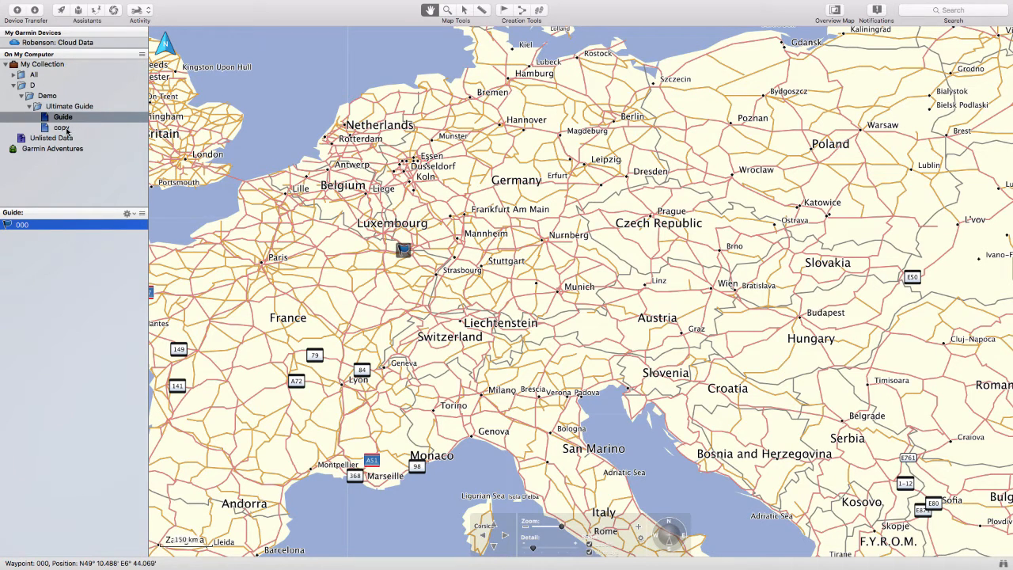
pyautogui.click(61, 126)
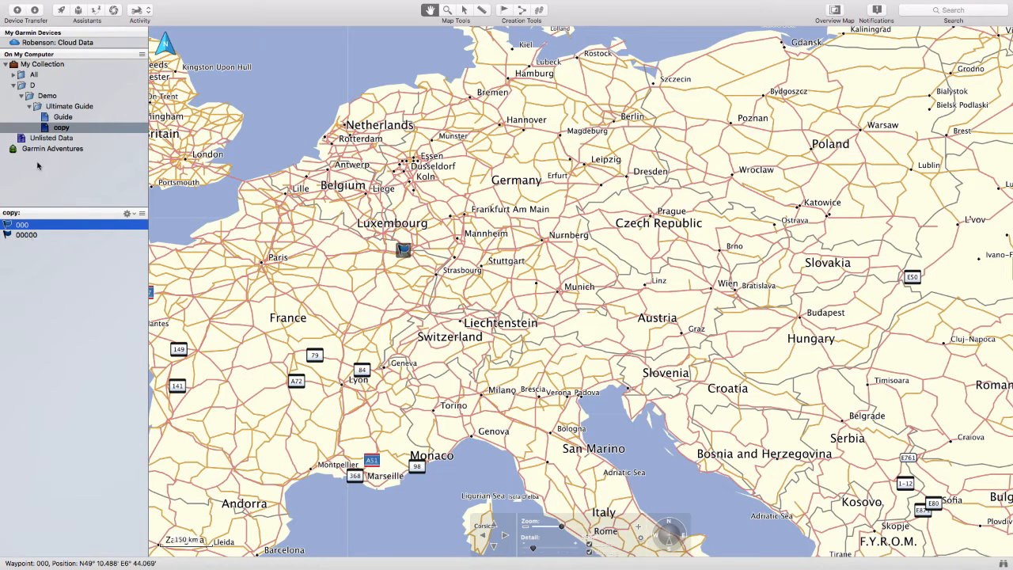
pyautogui.click(41, 63)
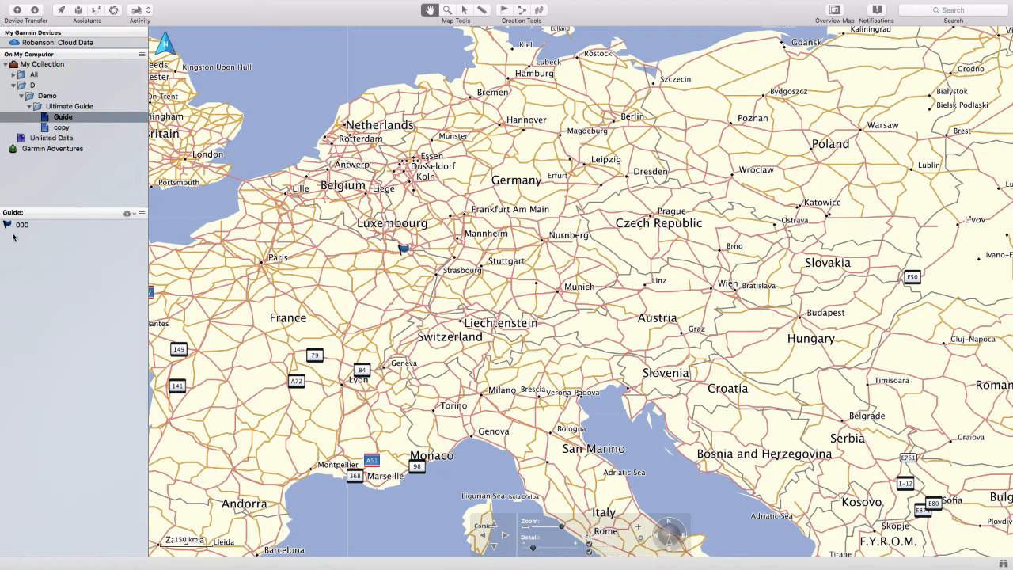
# - Remove waypoint 000 from the list via its context menu and check the copy and Guide lists
pyautogui.rightClick(22, 225)
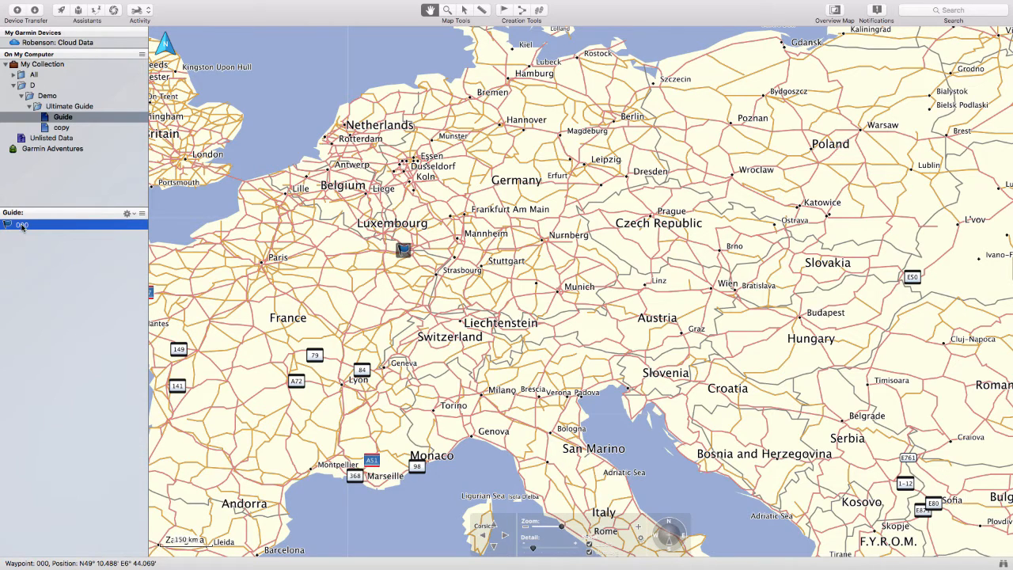
pyautogui.rightClick(22, 225)
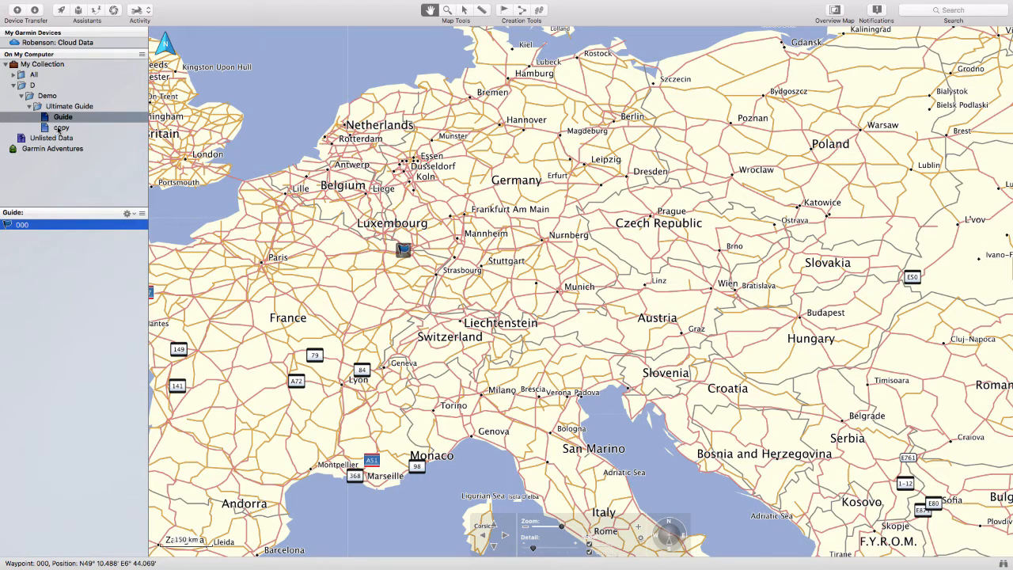
pyautogui.click(60, 127)
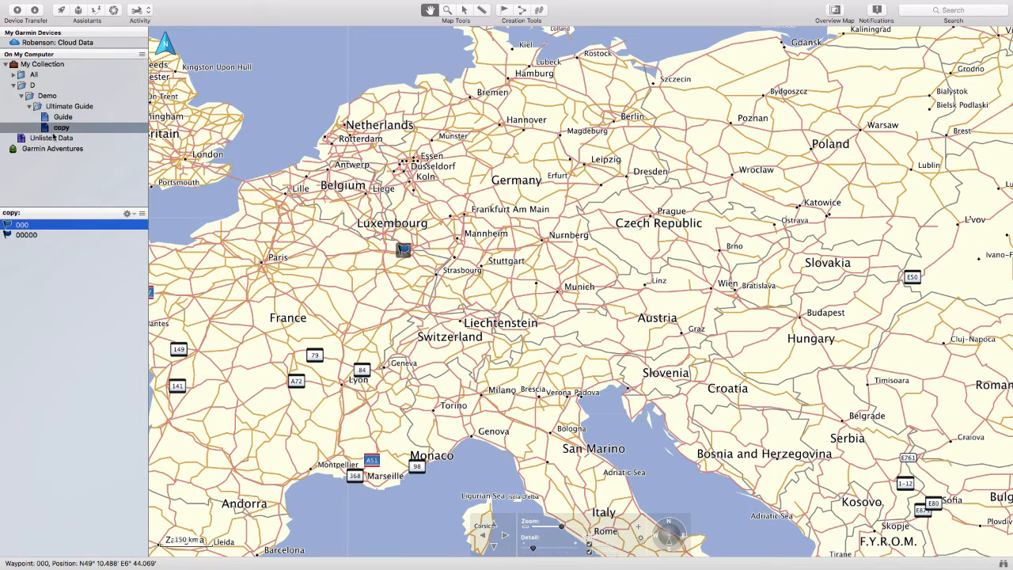
pyautogui.click(63, 117)
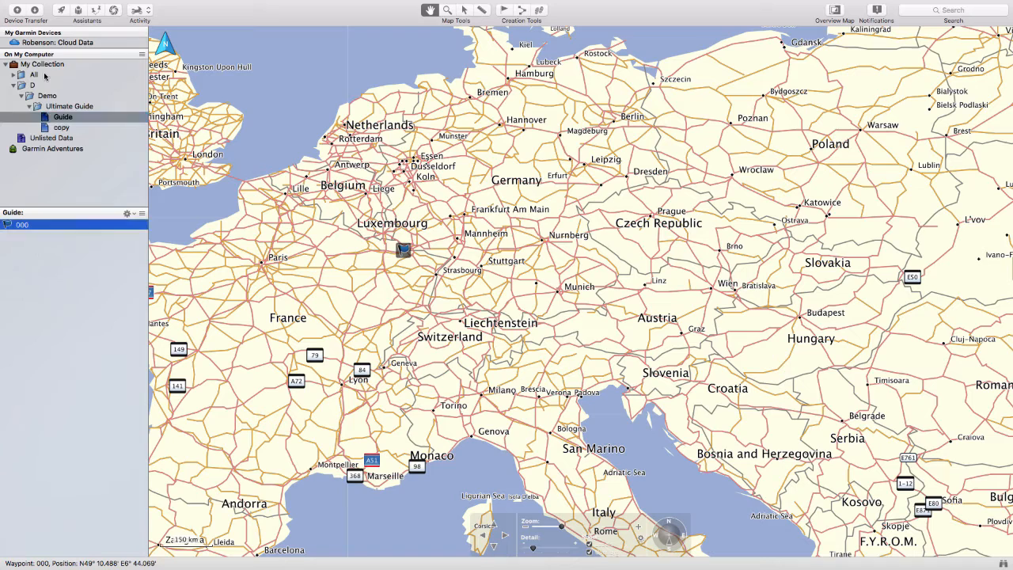
# - In My Collection, delete waypoint 000 entirely from the collection via its context menu
pyautogui.click(43, 63)
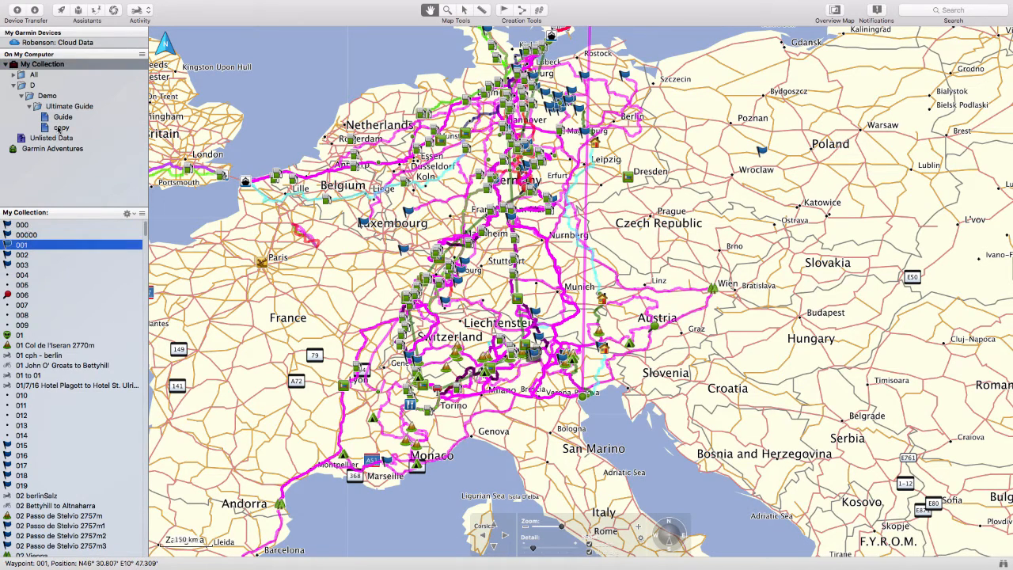
pyautogui.rightClick(24, 225)
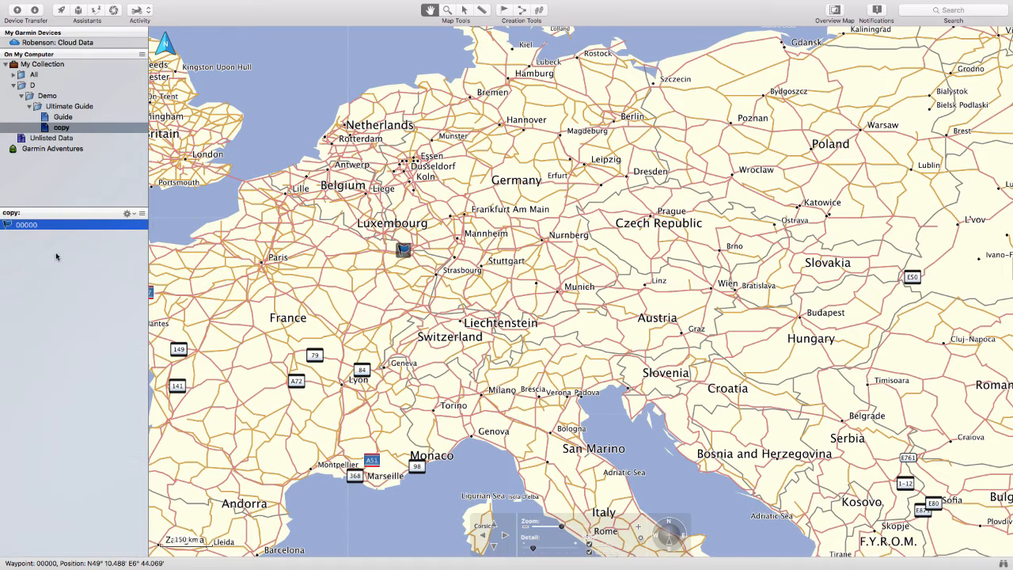
pyautogui.click(64, 117)
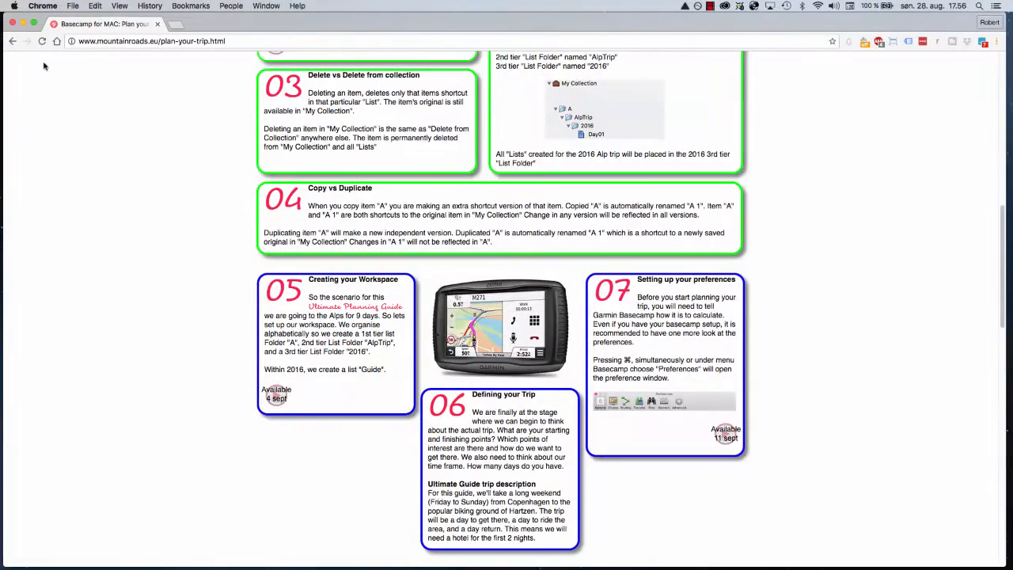
# - Scroll the MountainRoads guide down to the Creating your Workspace and Defining your Trip sections
pyautogui.scroll(-3)
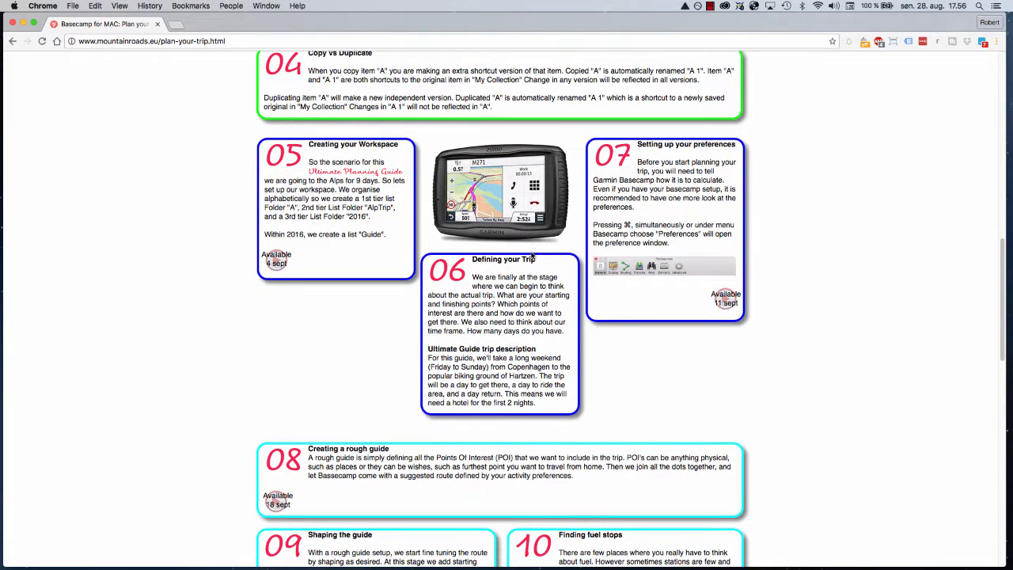
pyautogui.scroll(-3)
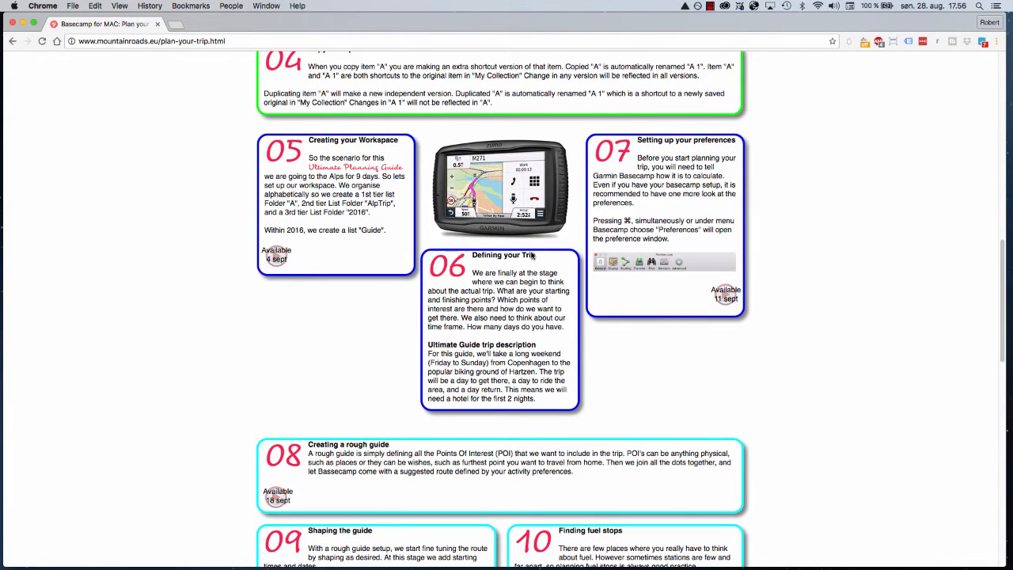